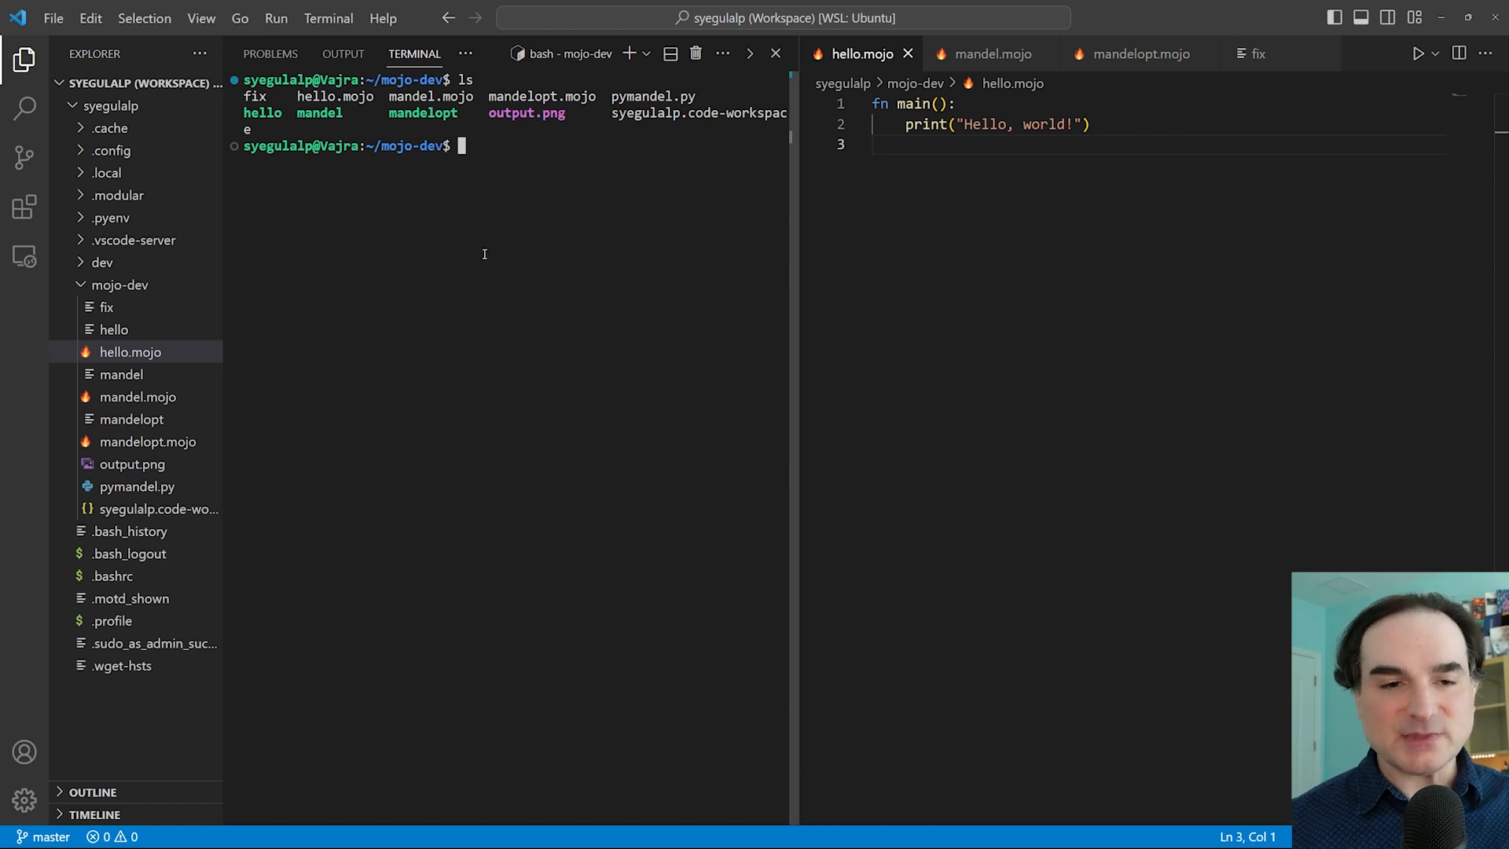
mouse_move(512, 269)
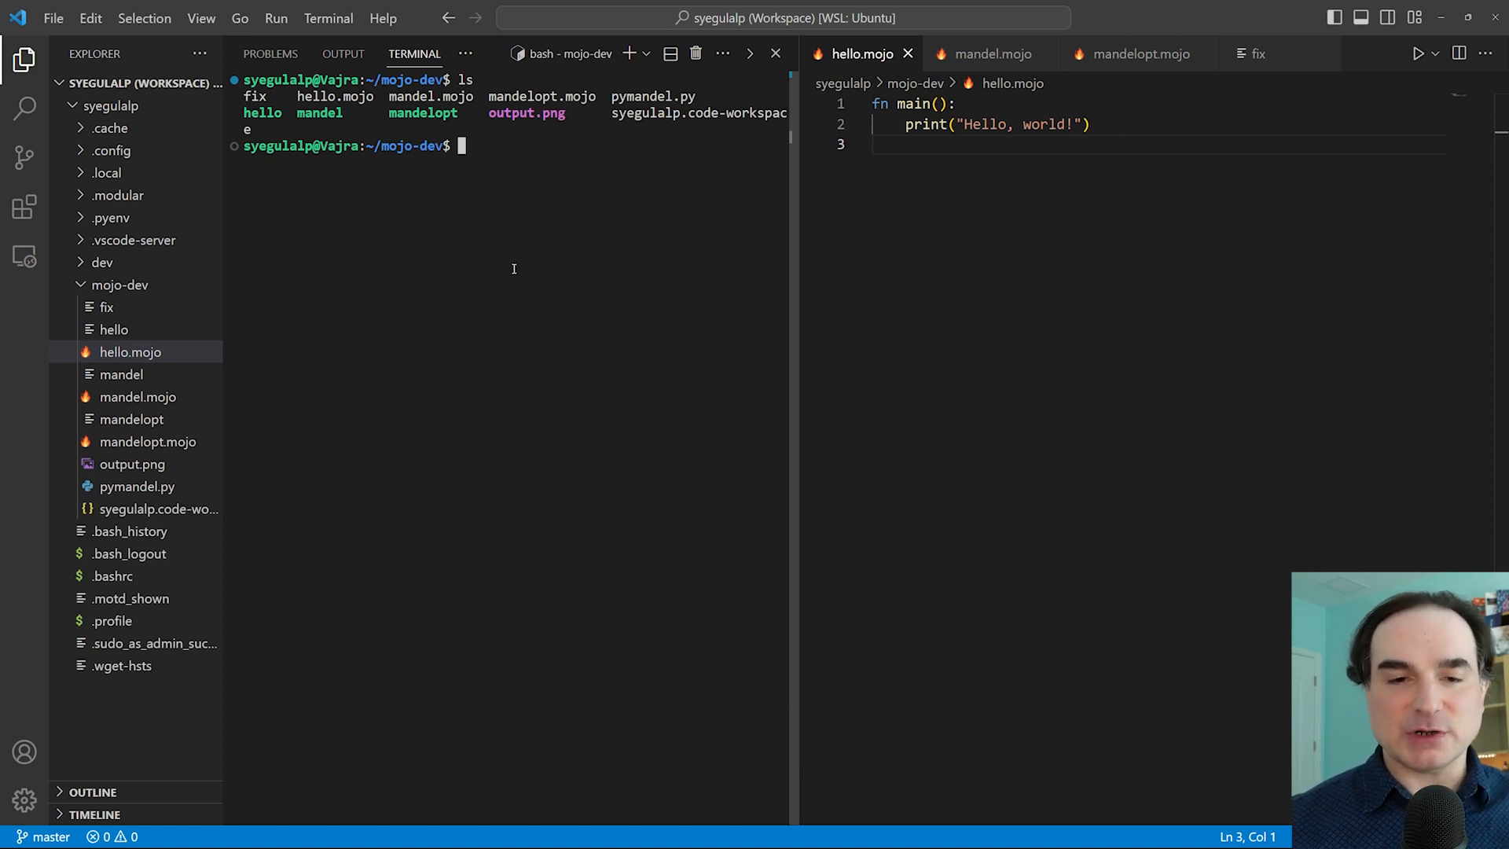
mouse_move(547, 259)
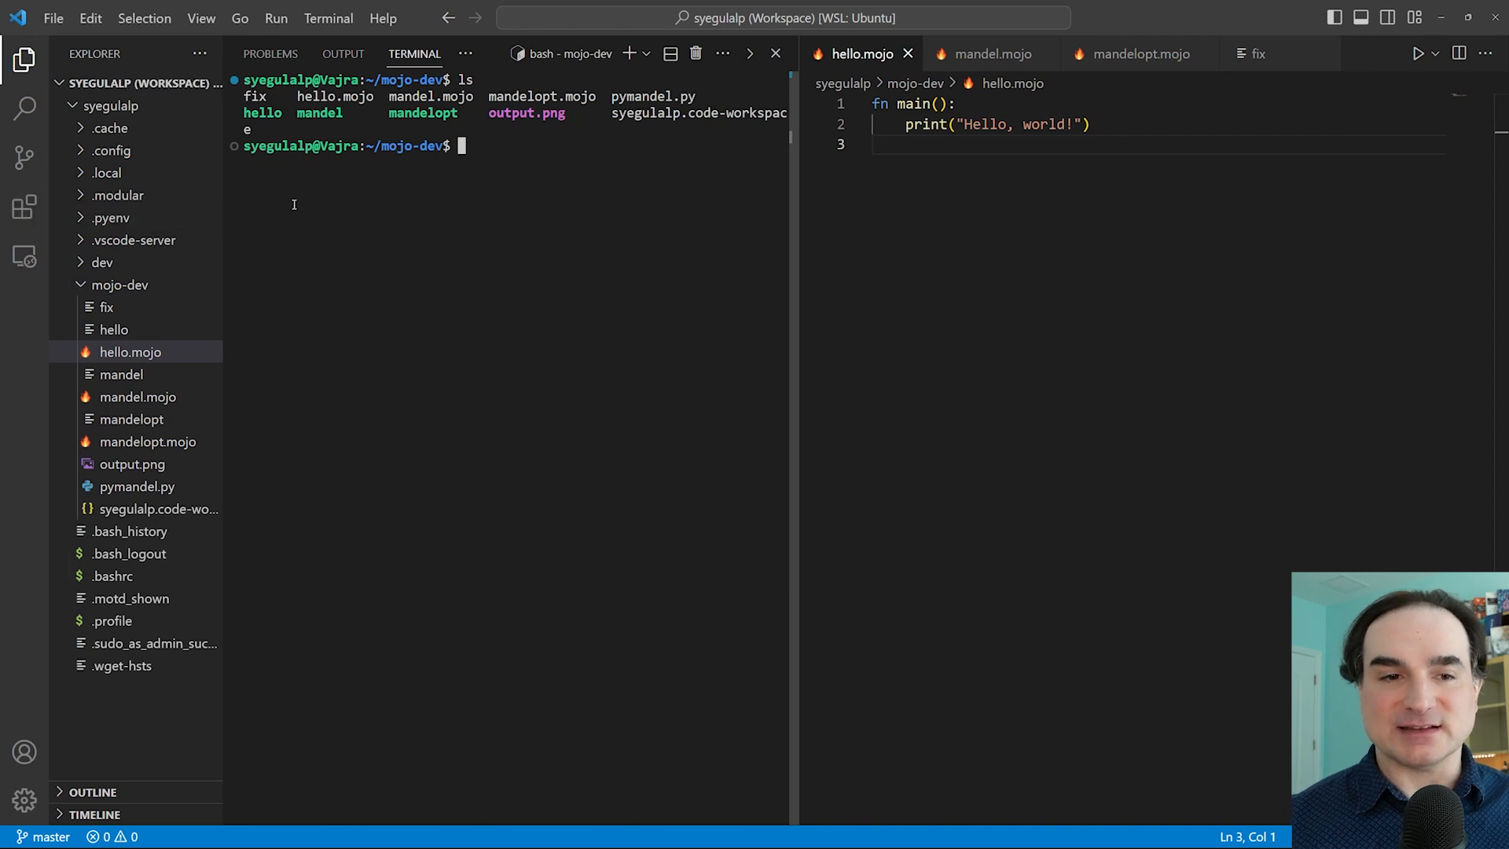
mouse_move(409, 207)
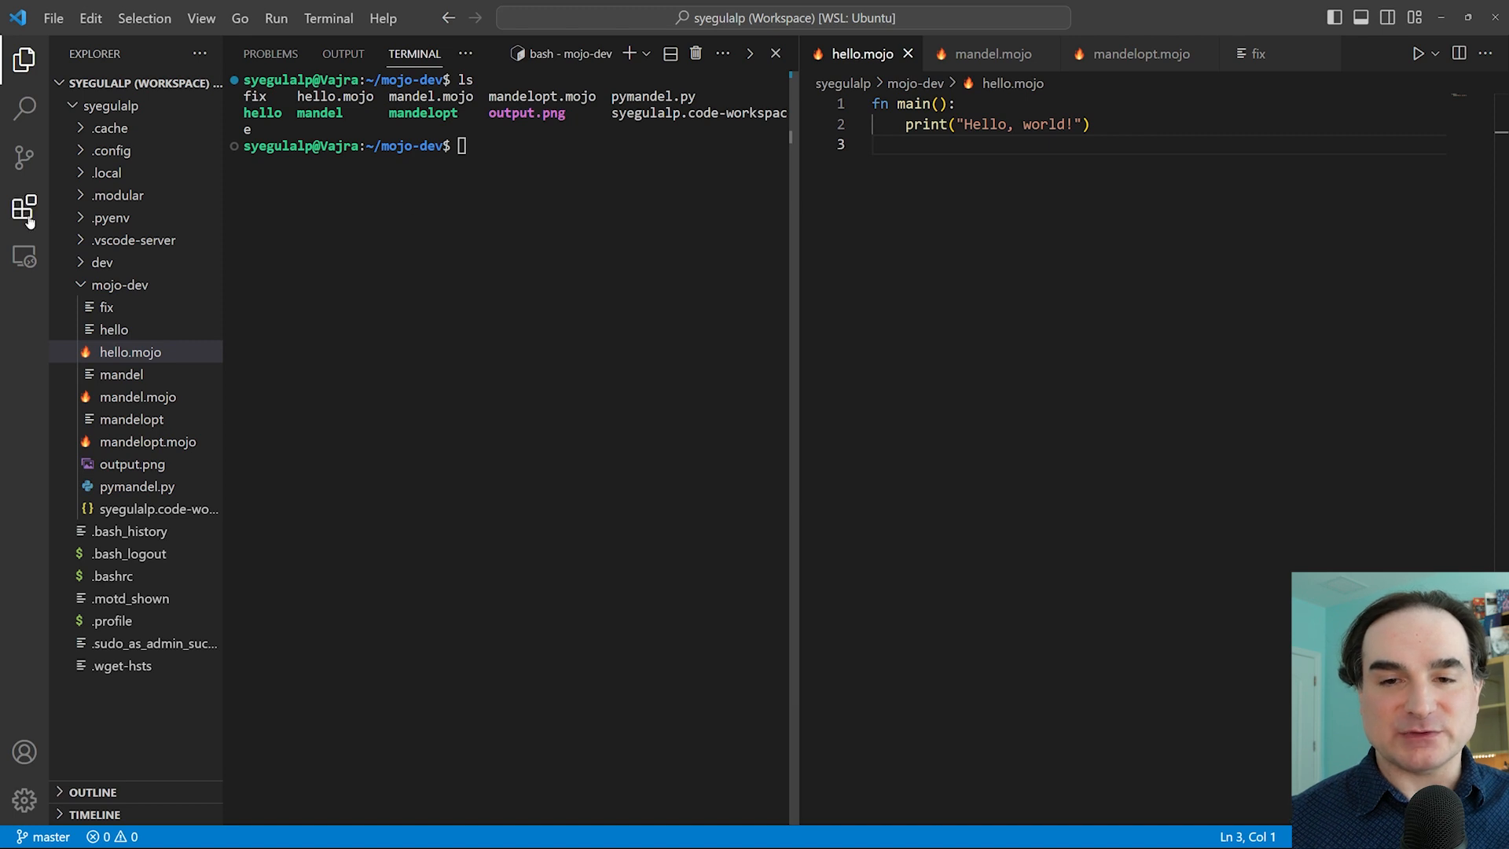
Show the installed extensions list, including the Mojo language support in WSL.
click(23, 209)
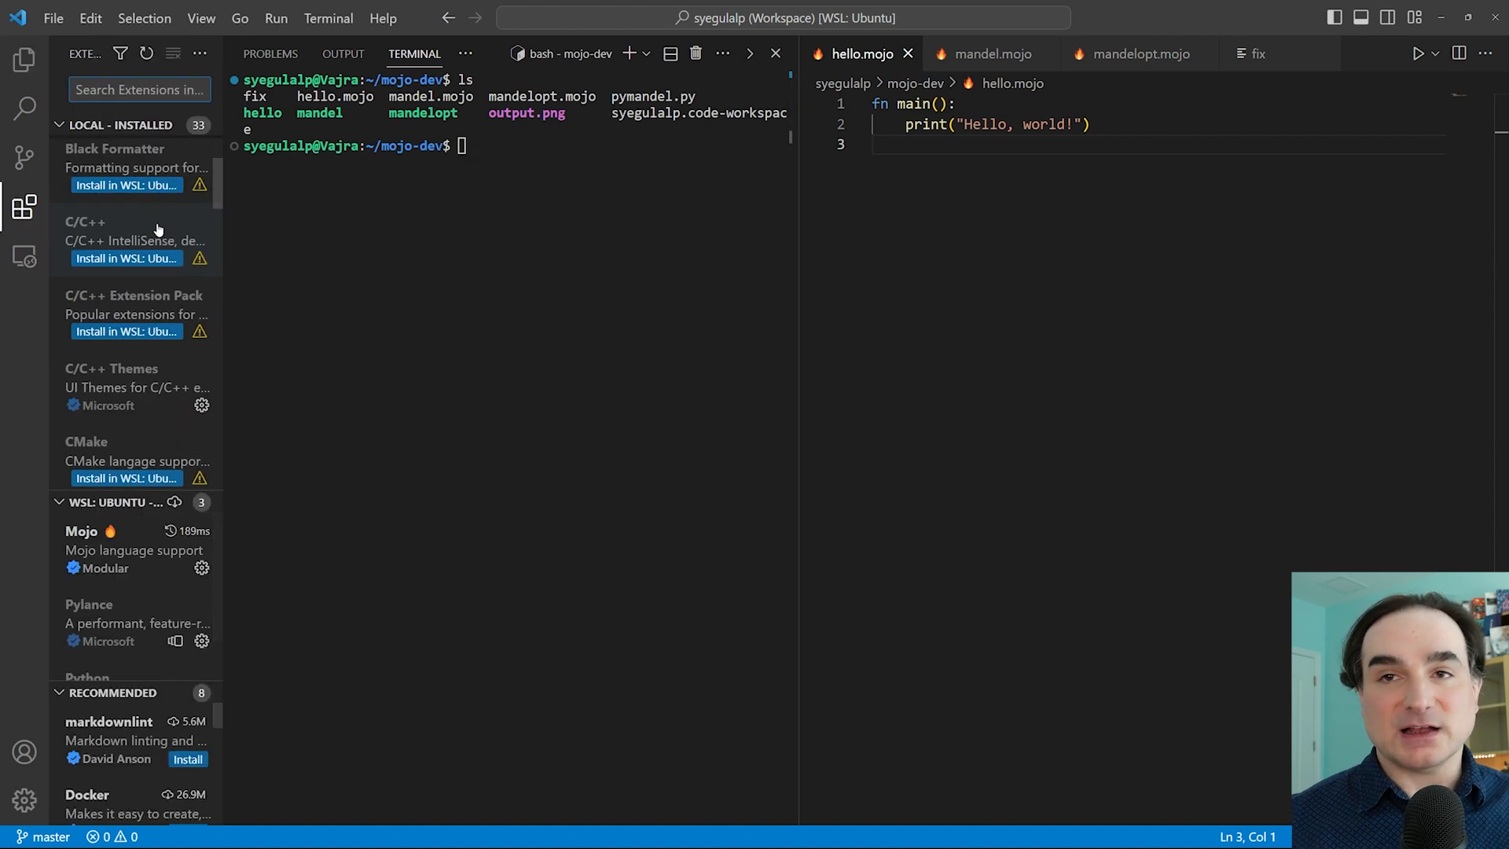
click(132, 550)
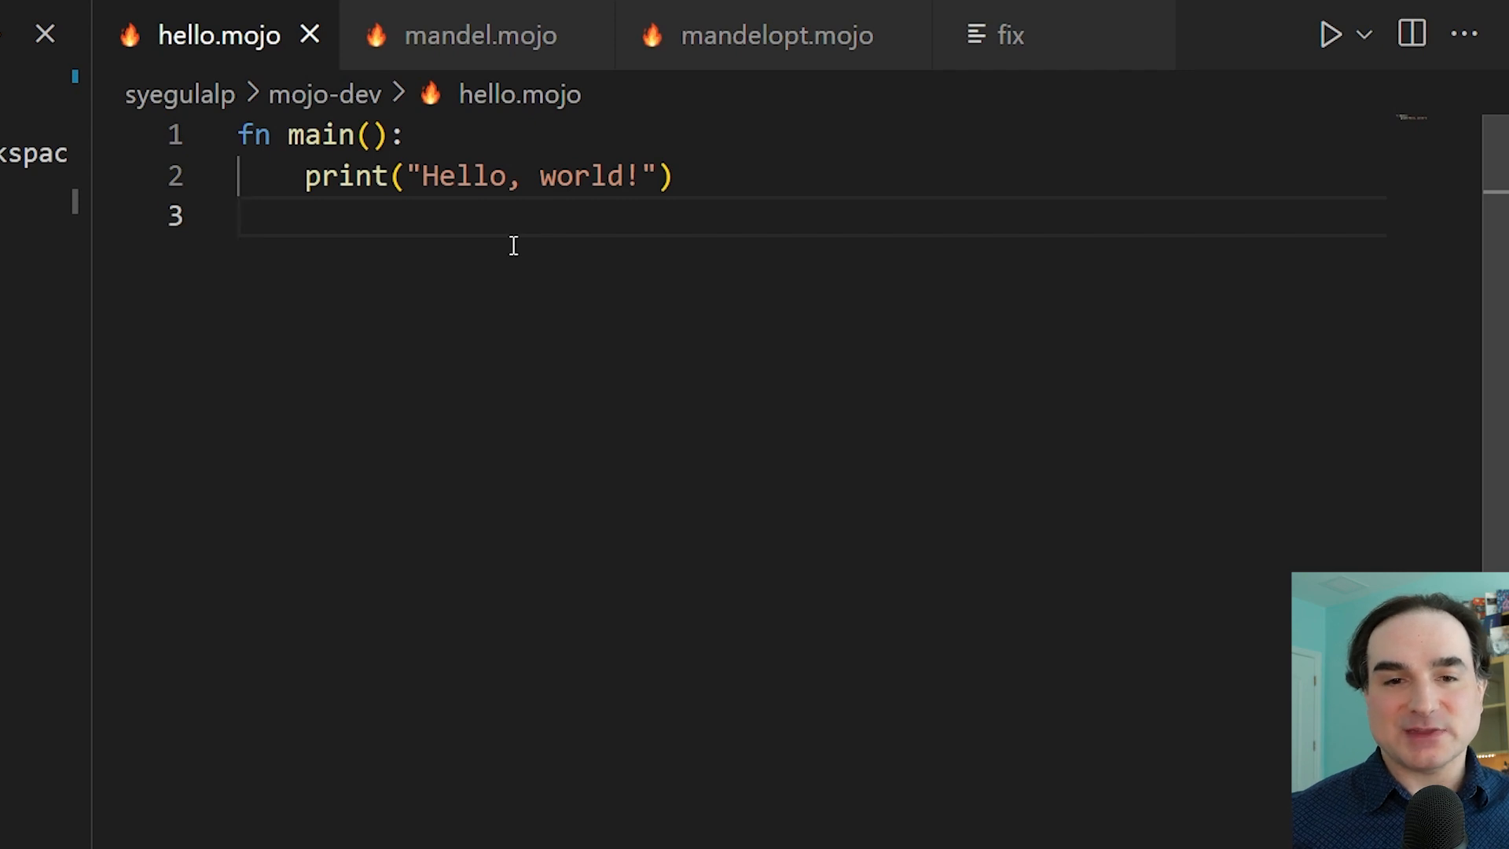
mouse_move(627, 251)
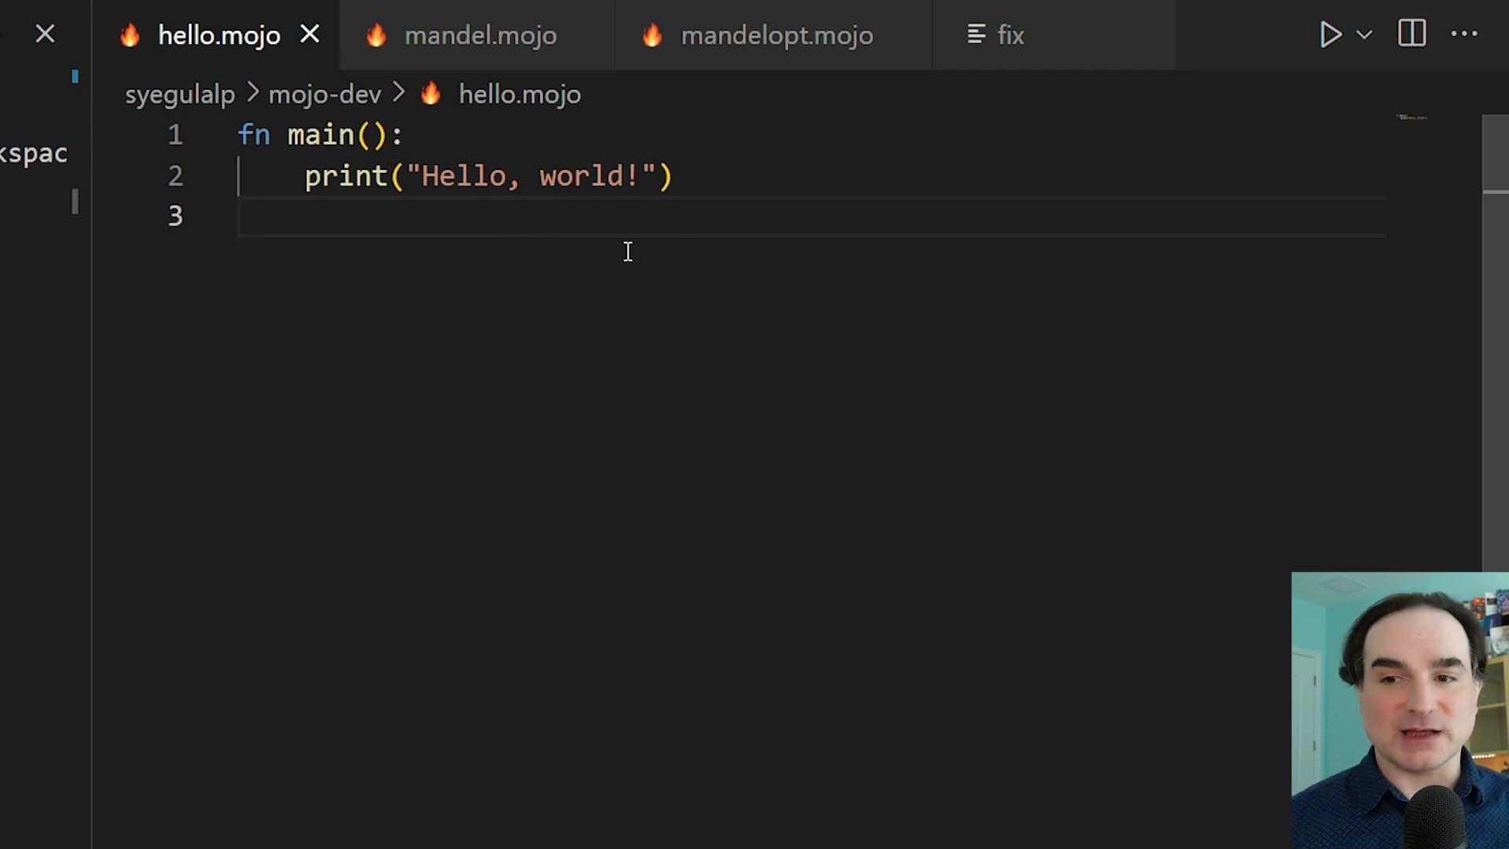
mouse_move(508, 283)
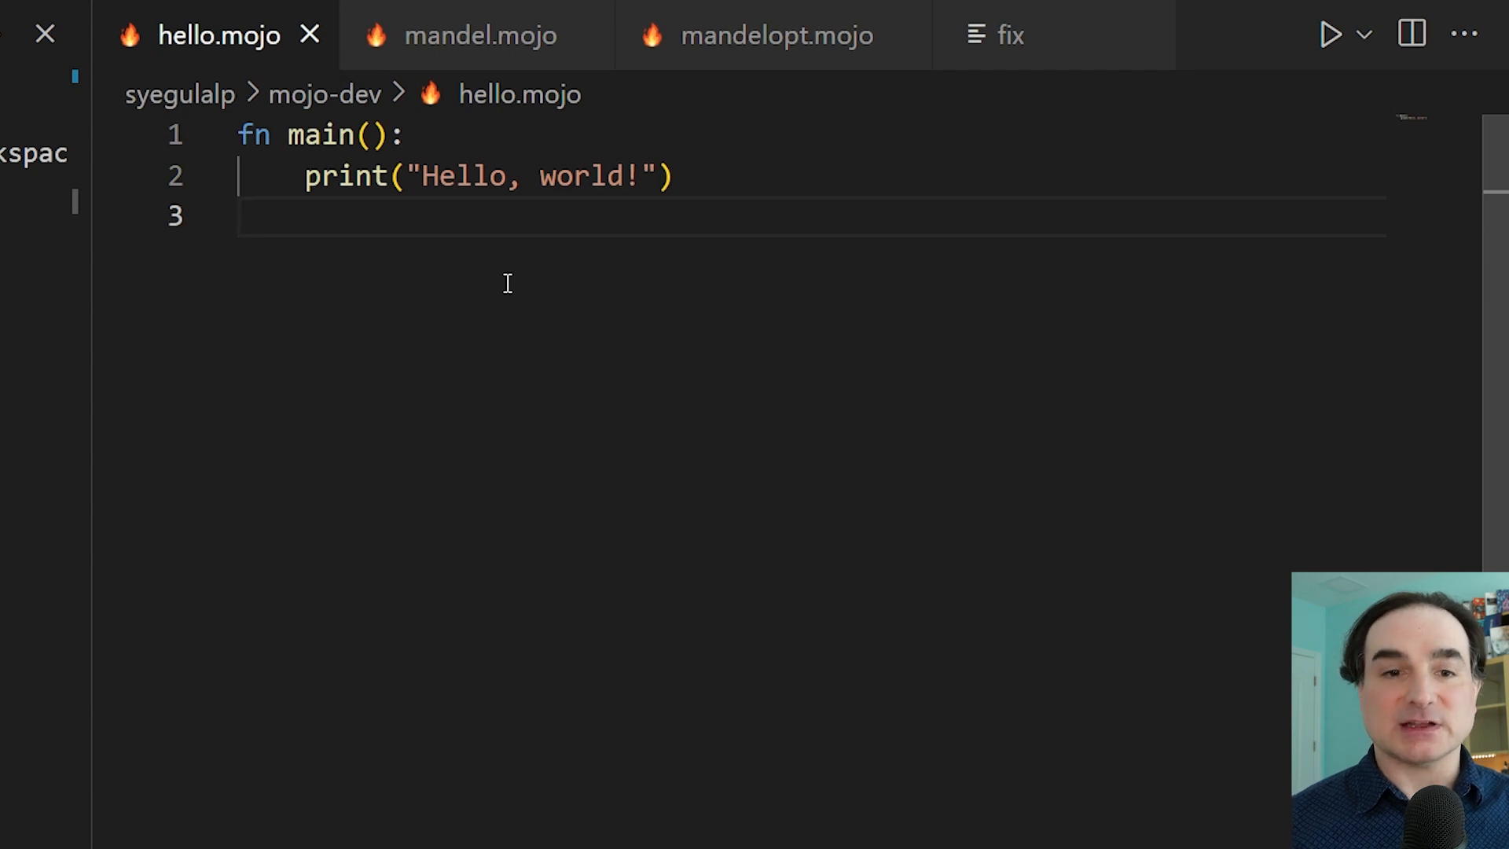
mouse_move(428, 182)
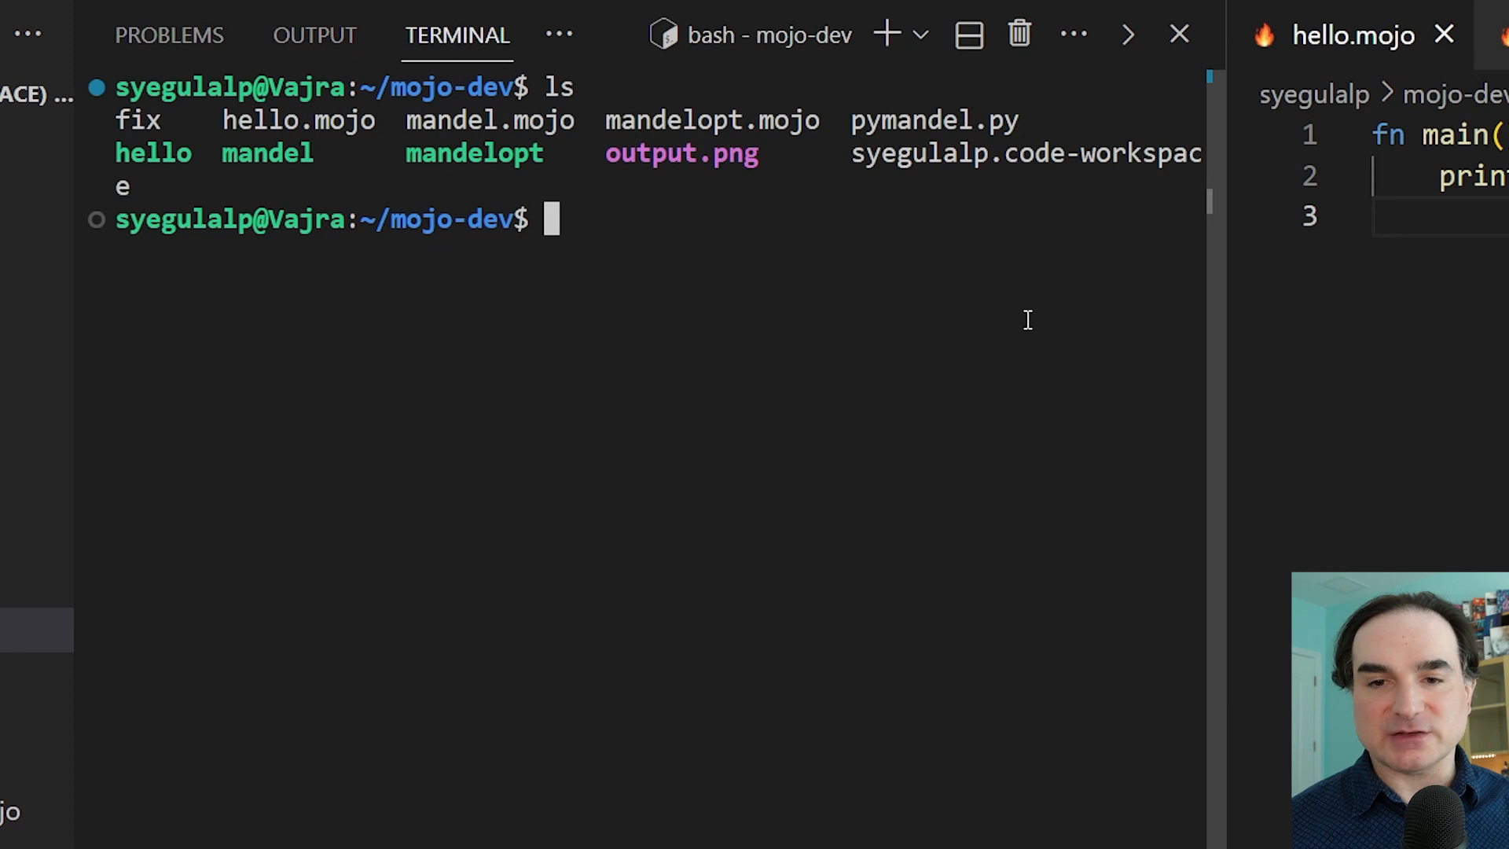
Run hello.mojo, build it into a hello binary, and run ./hello to print Hello, world!
text(mojo hell)
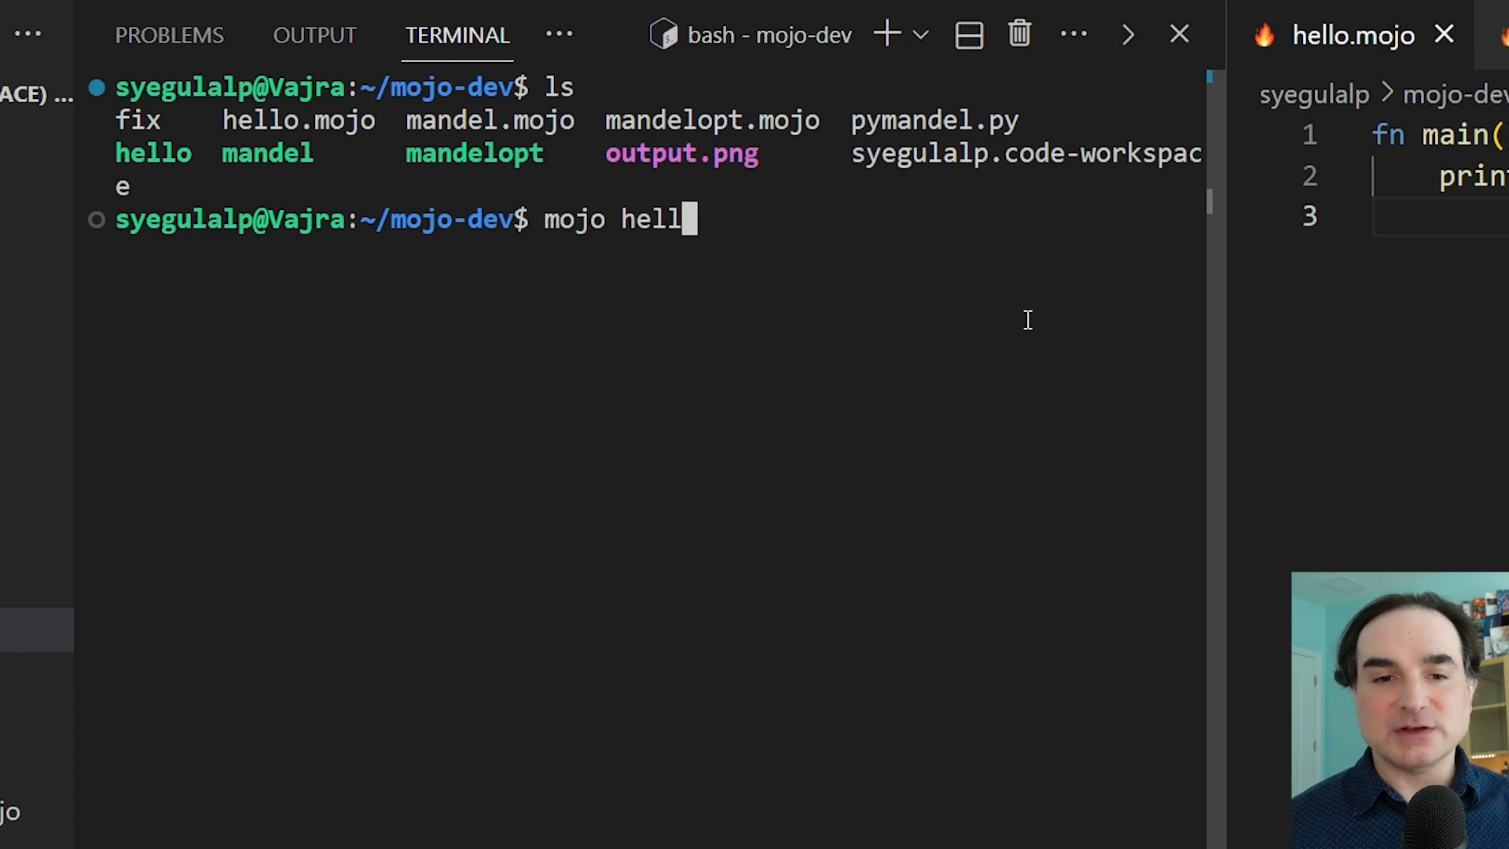
key(Enter)
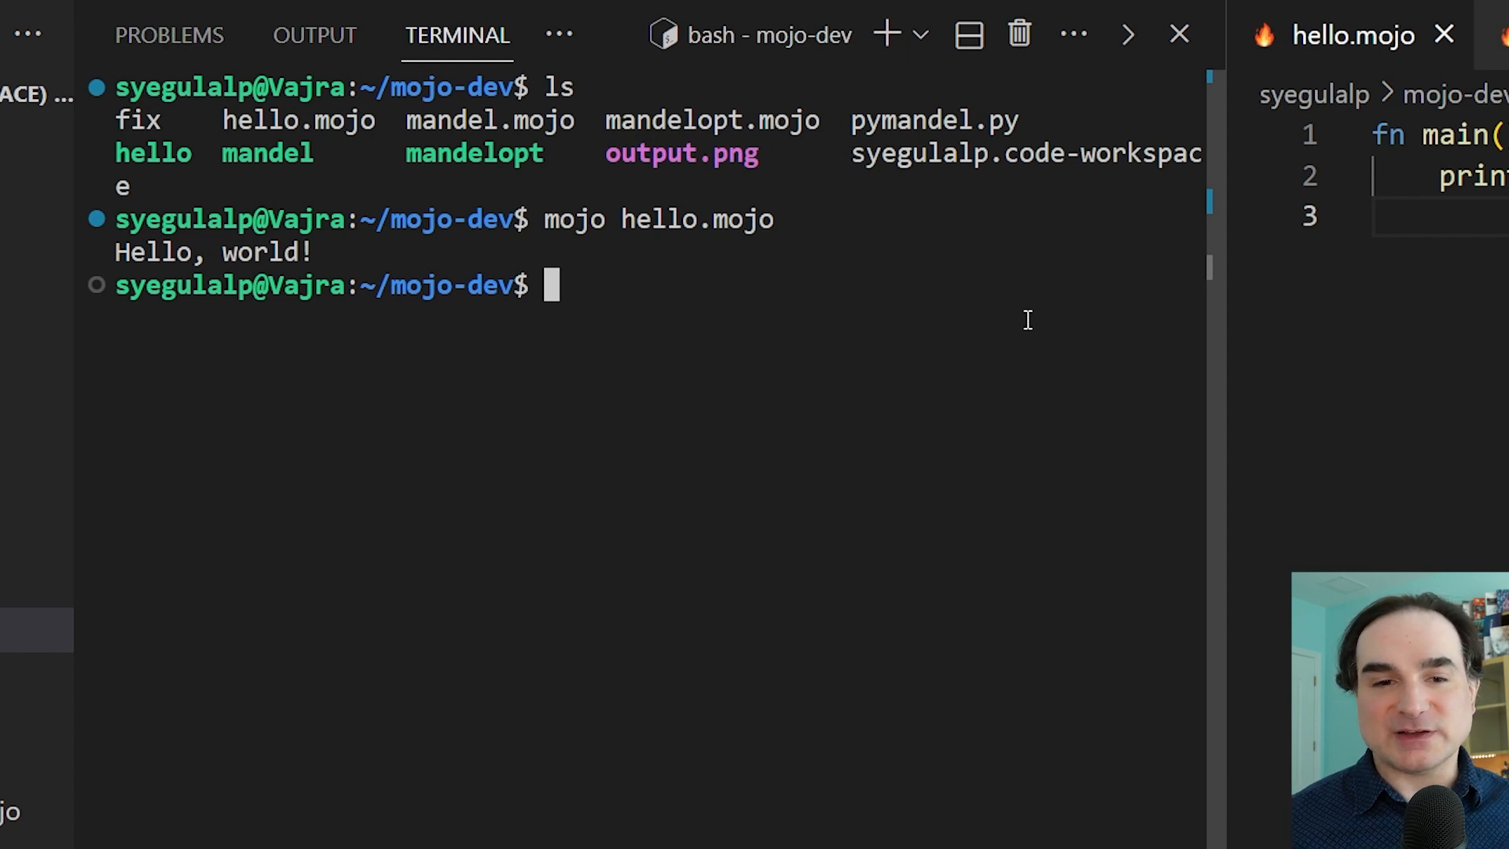
text(mojo build hello.mojo)
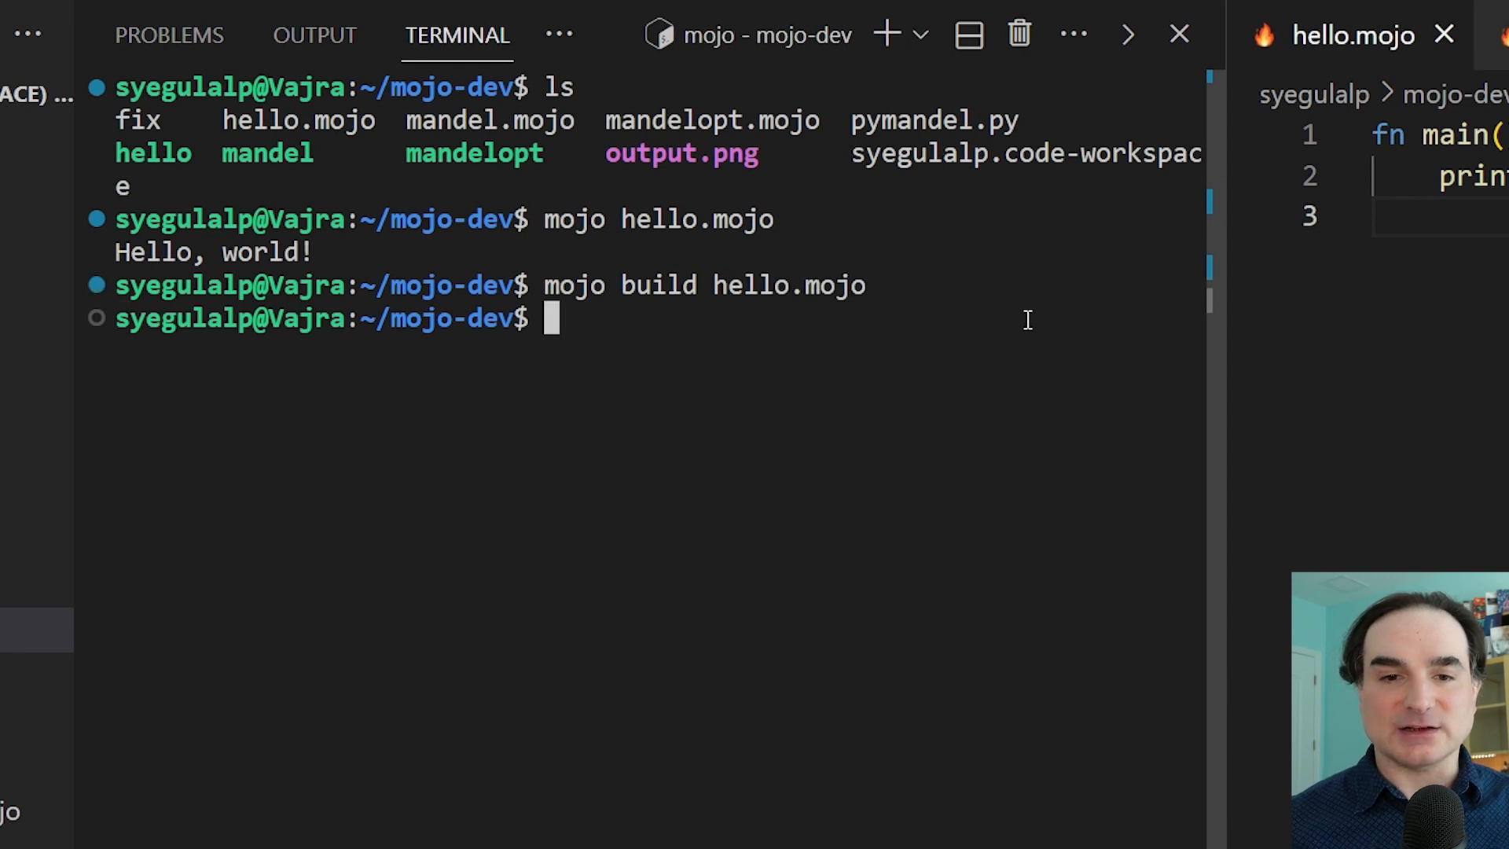
text(./hello)
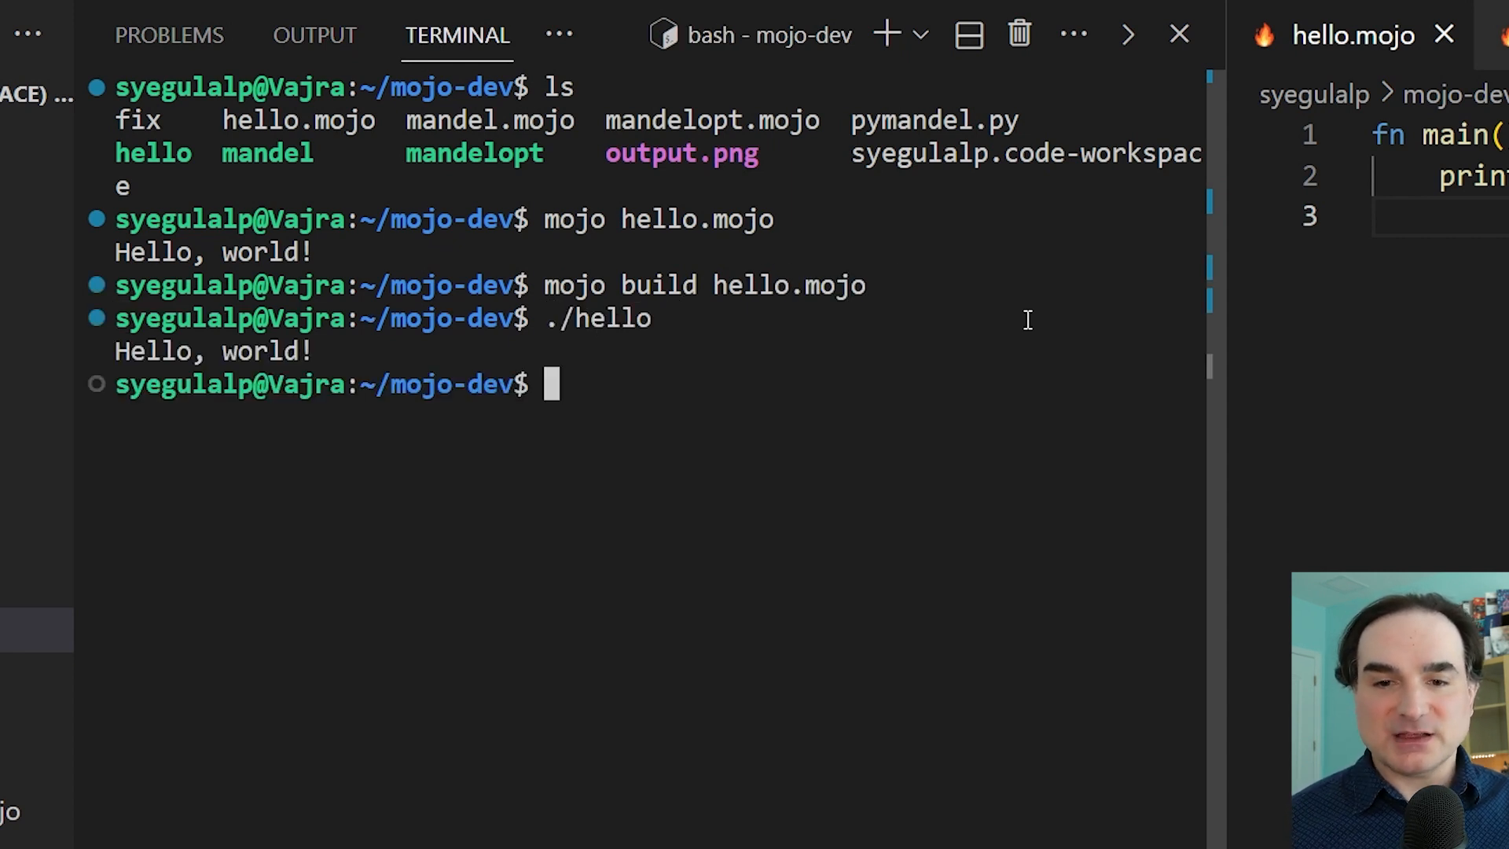
List file sizes with ls -s and pick out the built hello executable's size.
text(ls -s)
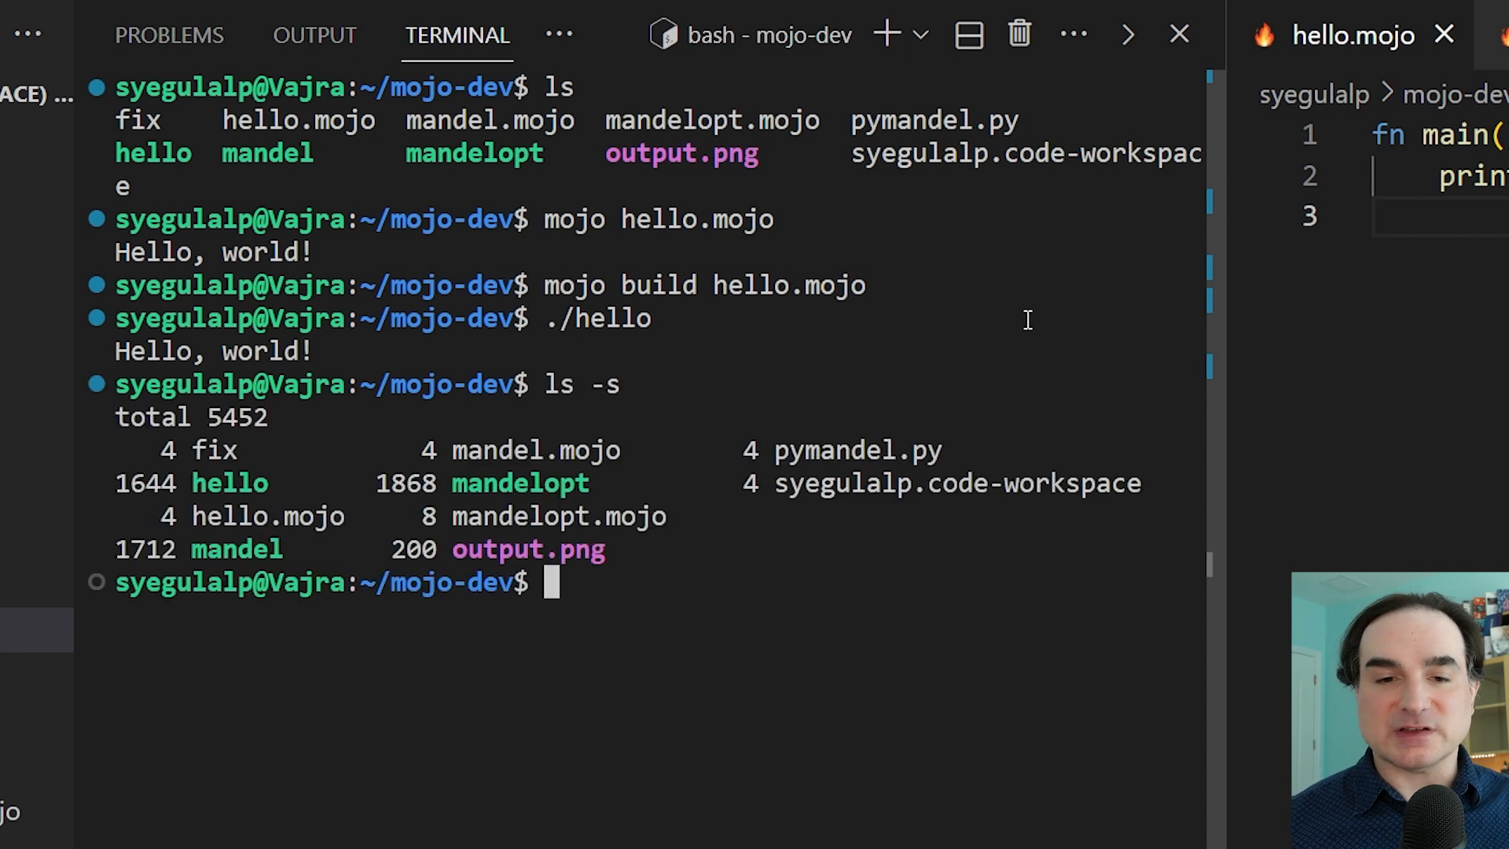
mouse_move(292, 481)
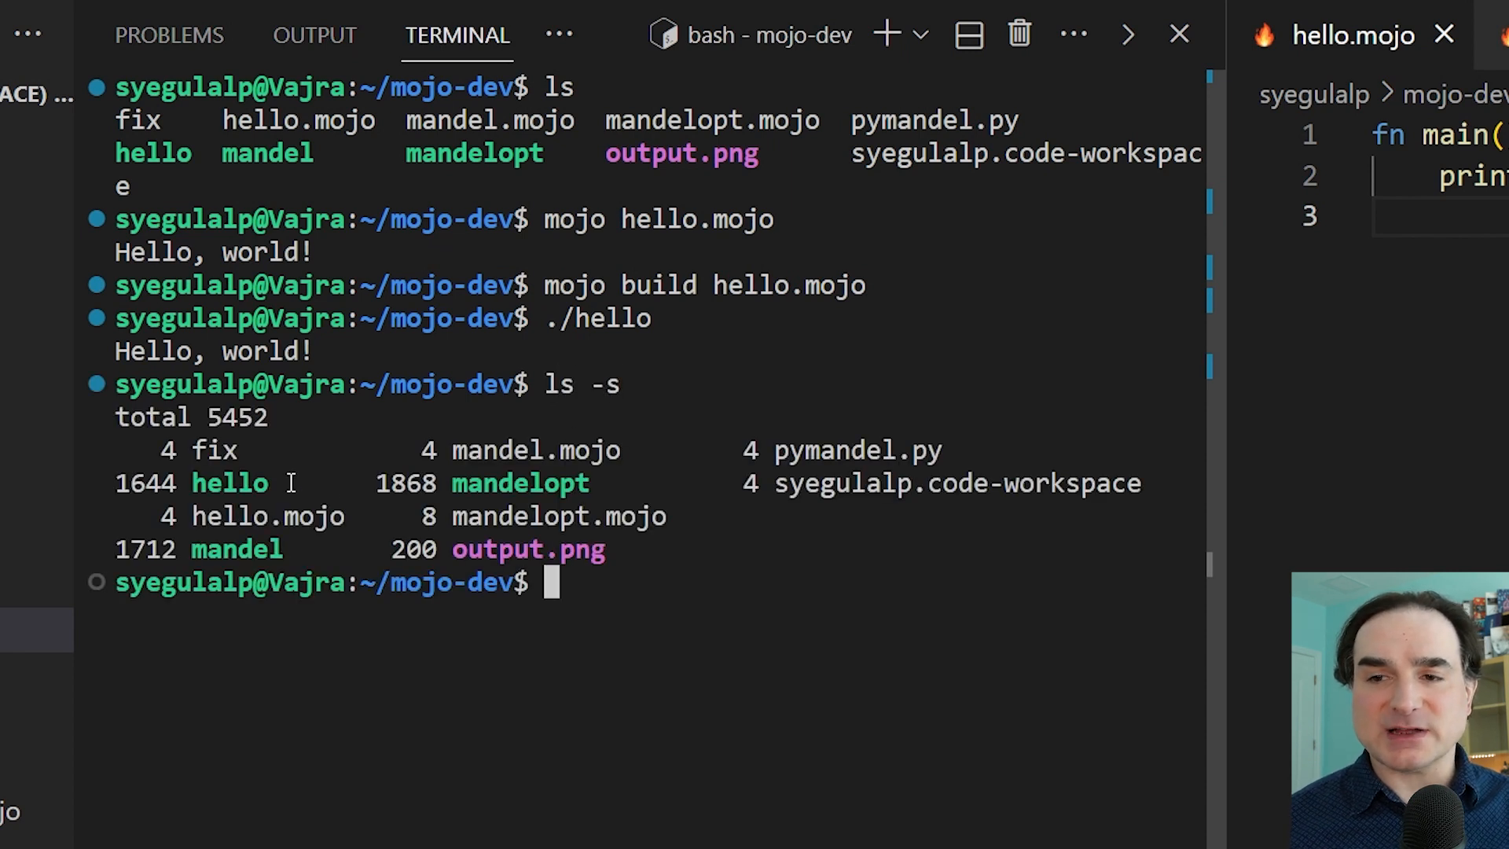
double_click(229, 482)
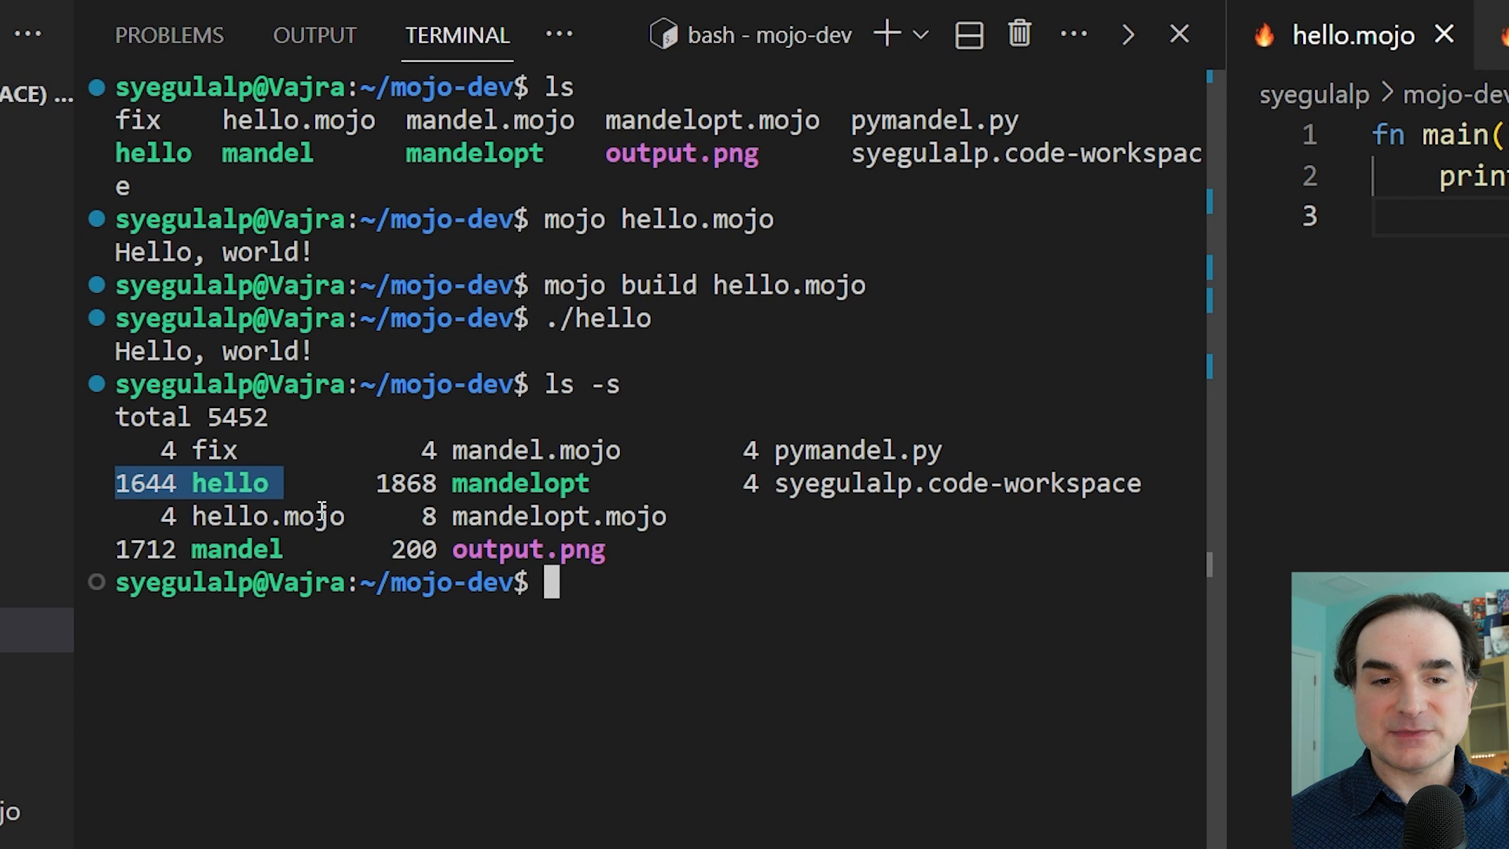
mouse_move(616, 581)
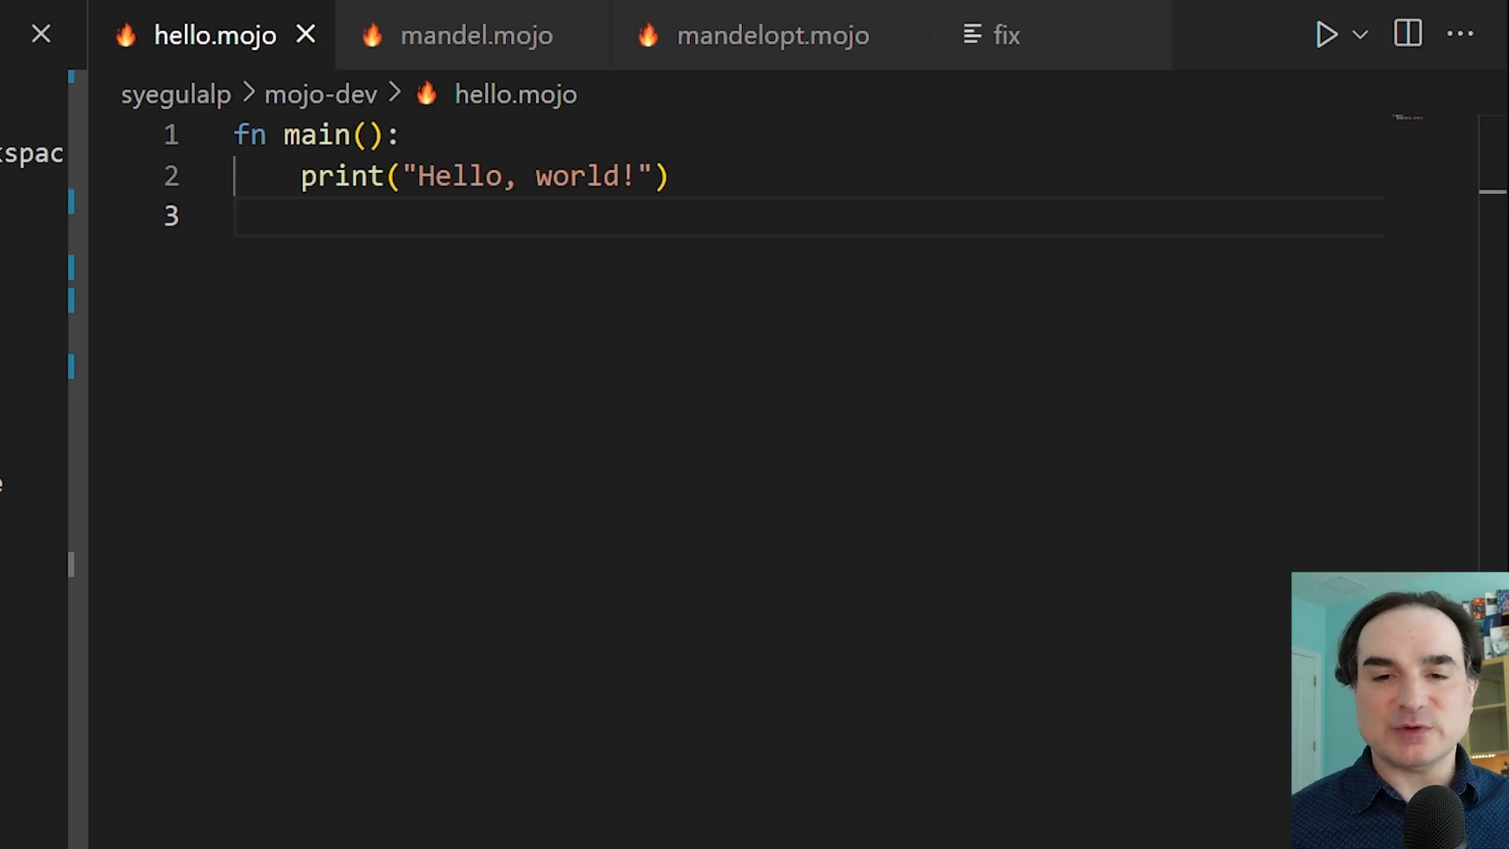
Review mandel.mojo's imports, size aliases and matplotlib plotting code.
click(475, 34)
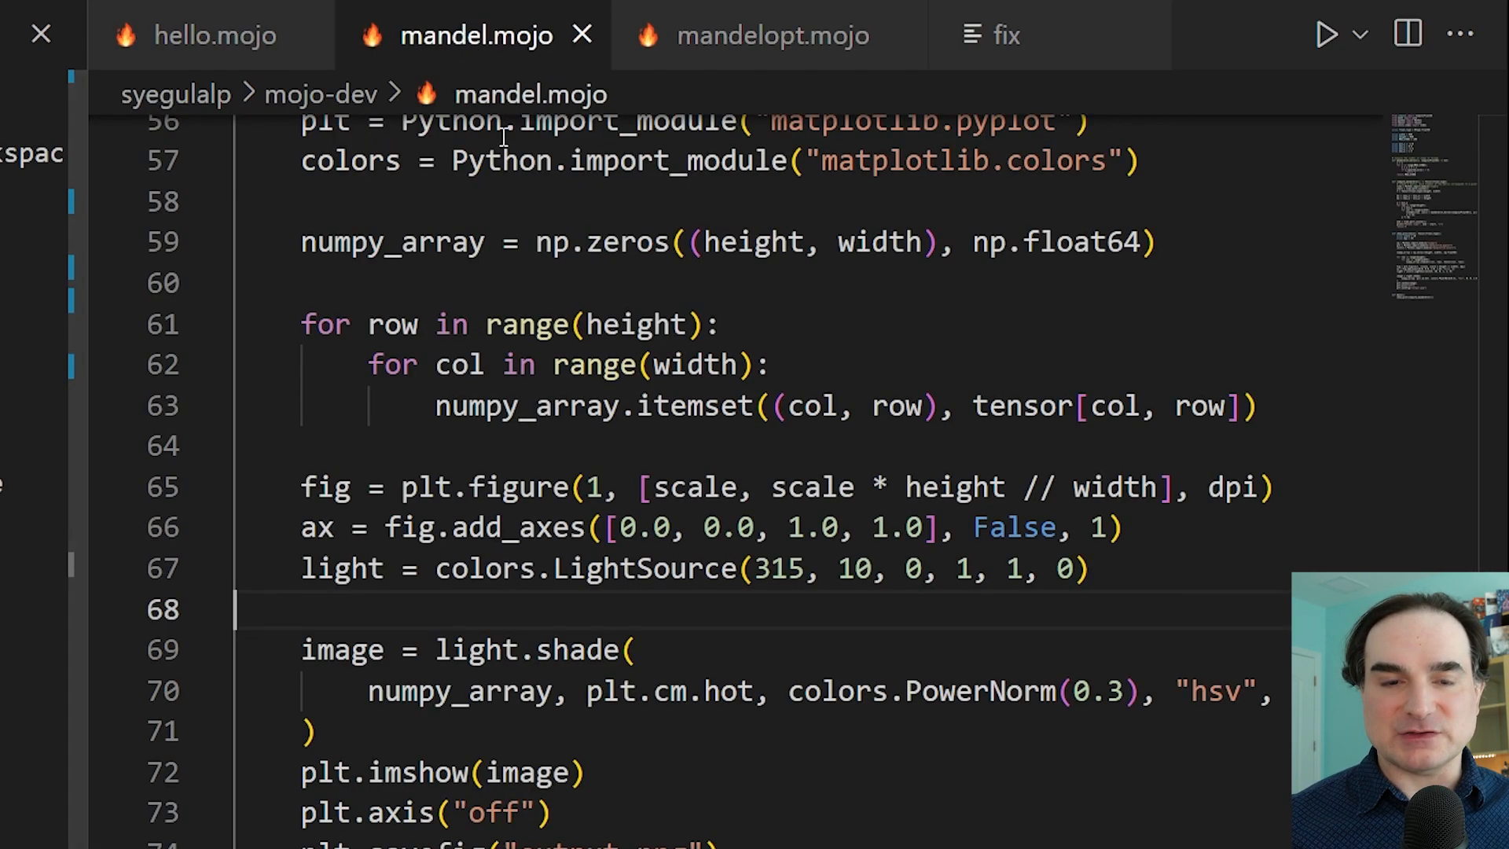
scroll(up, 3)
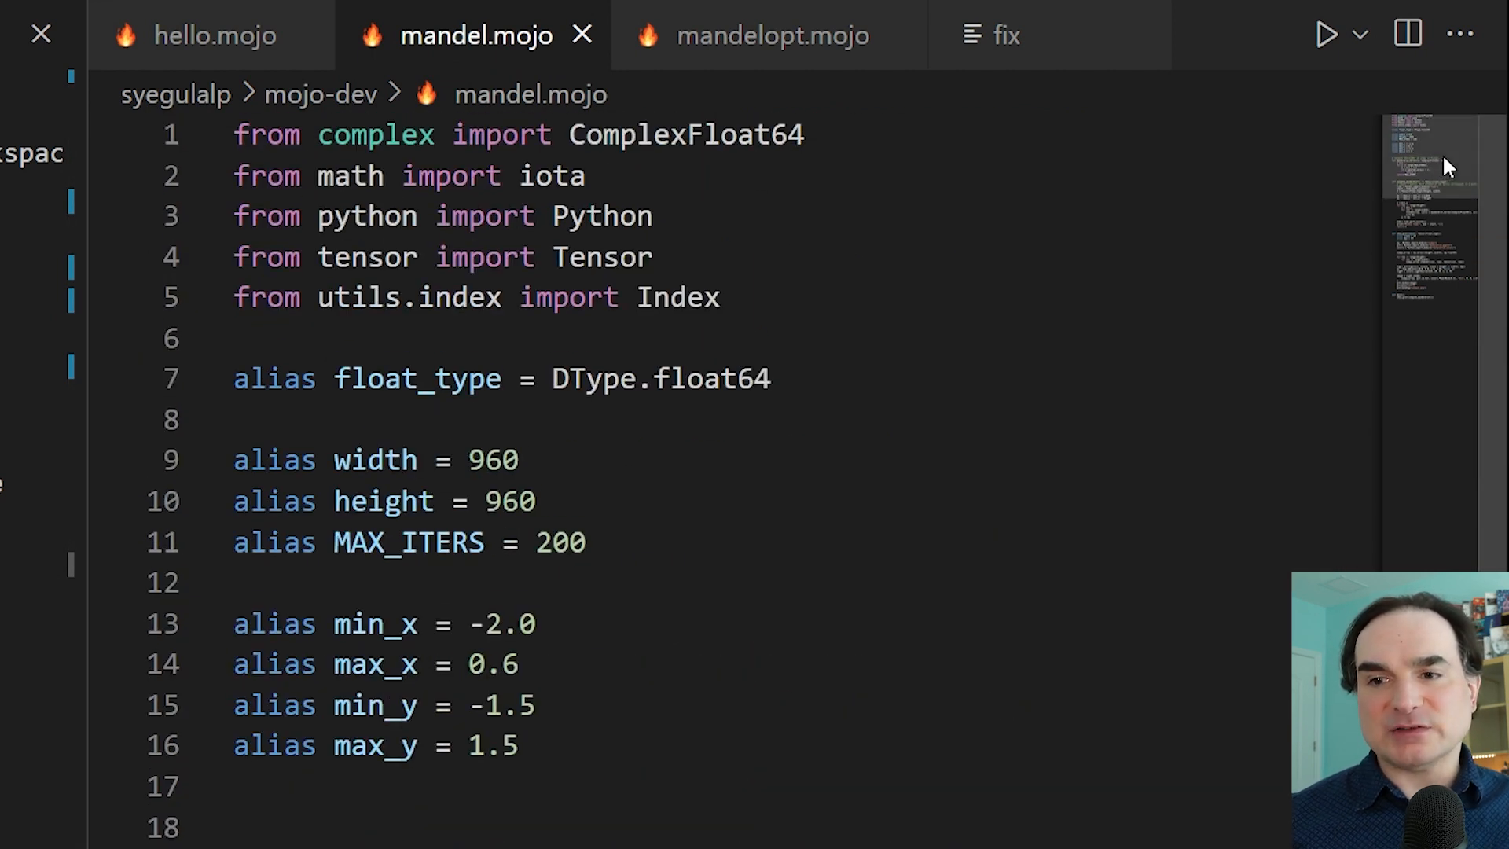
scroll(down, 3)
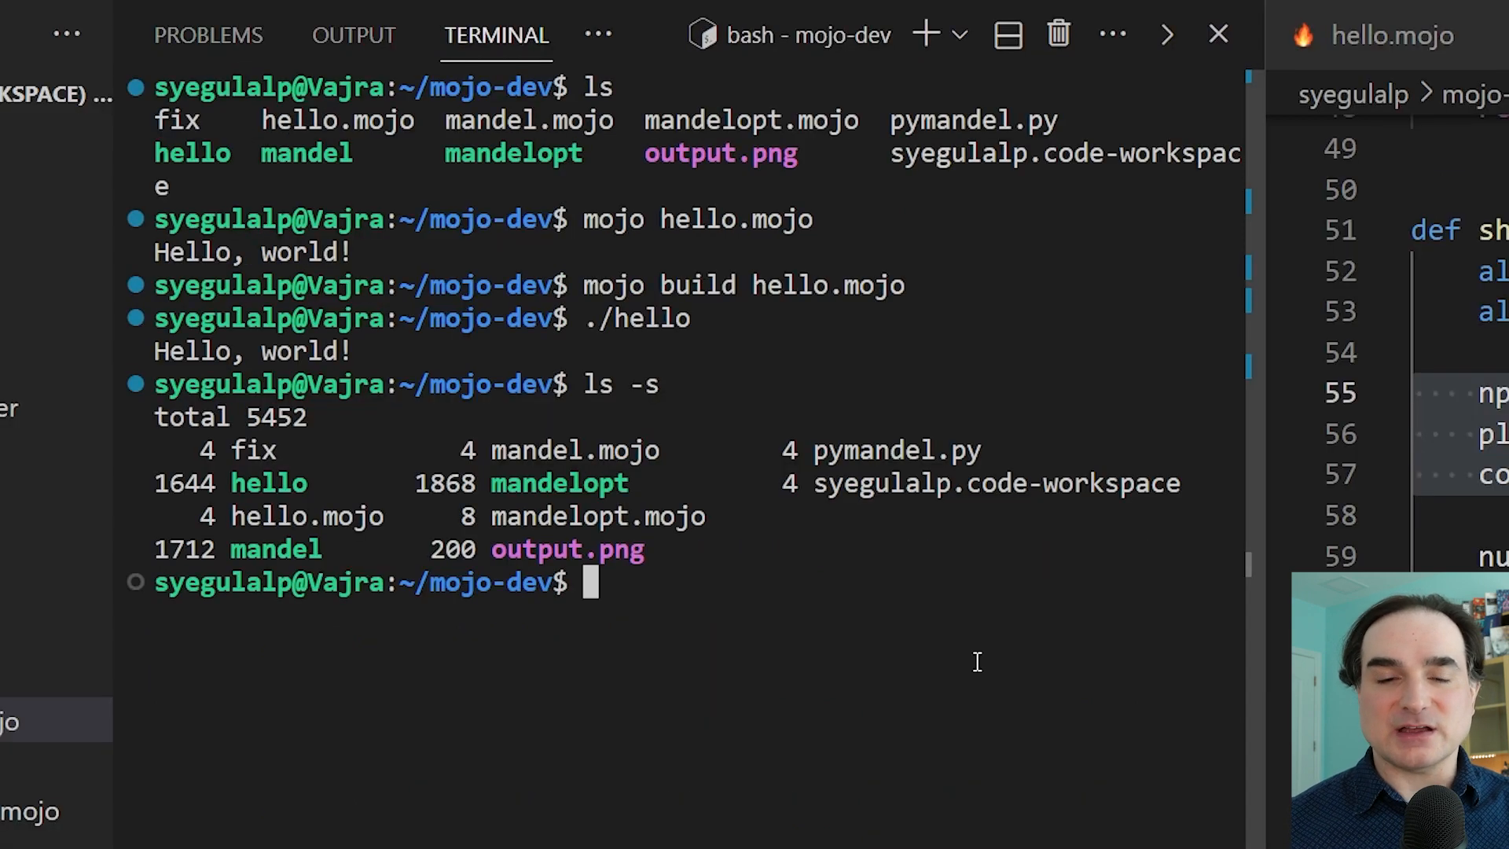
Run mandel.mojo, reporting a Python time of about 0.12 s, and view the rendered output.png.
text(mojo mandel.)
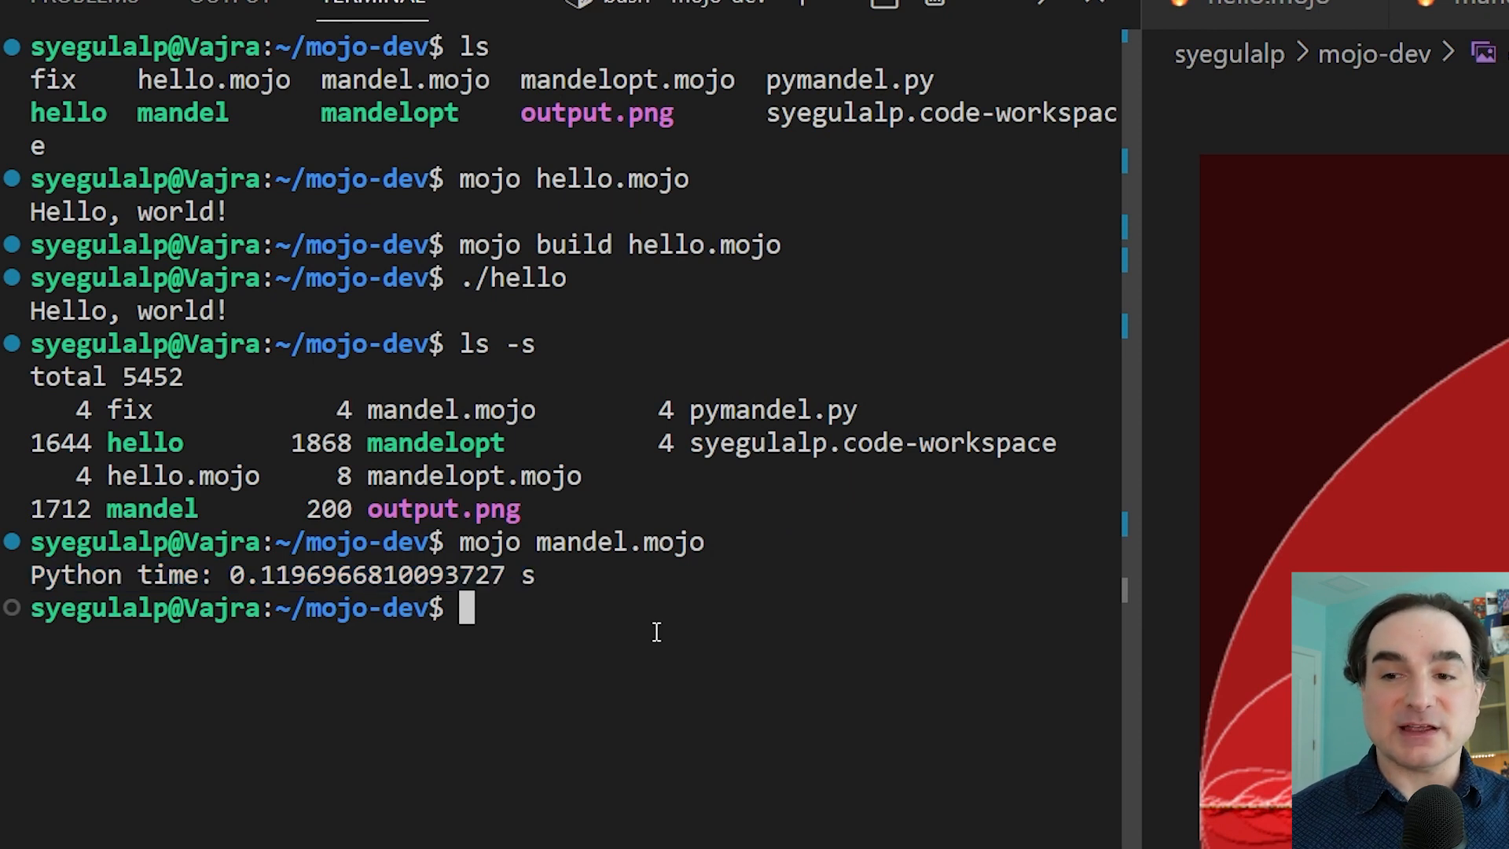
text(moj)
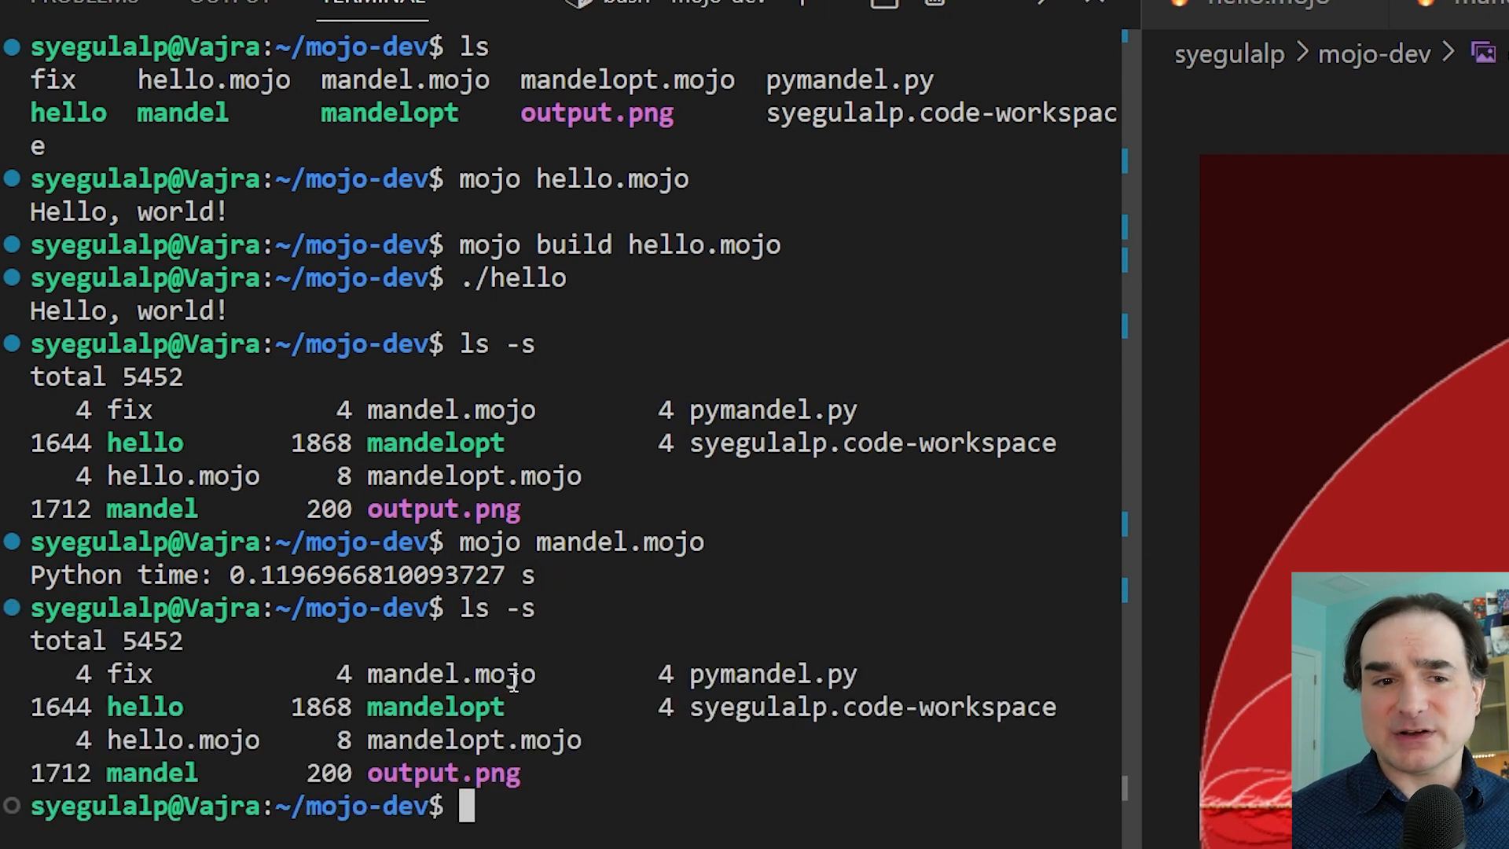
double_click(151, 772)
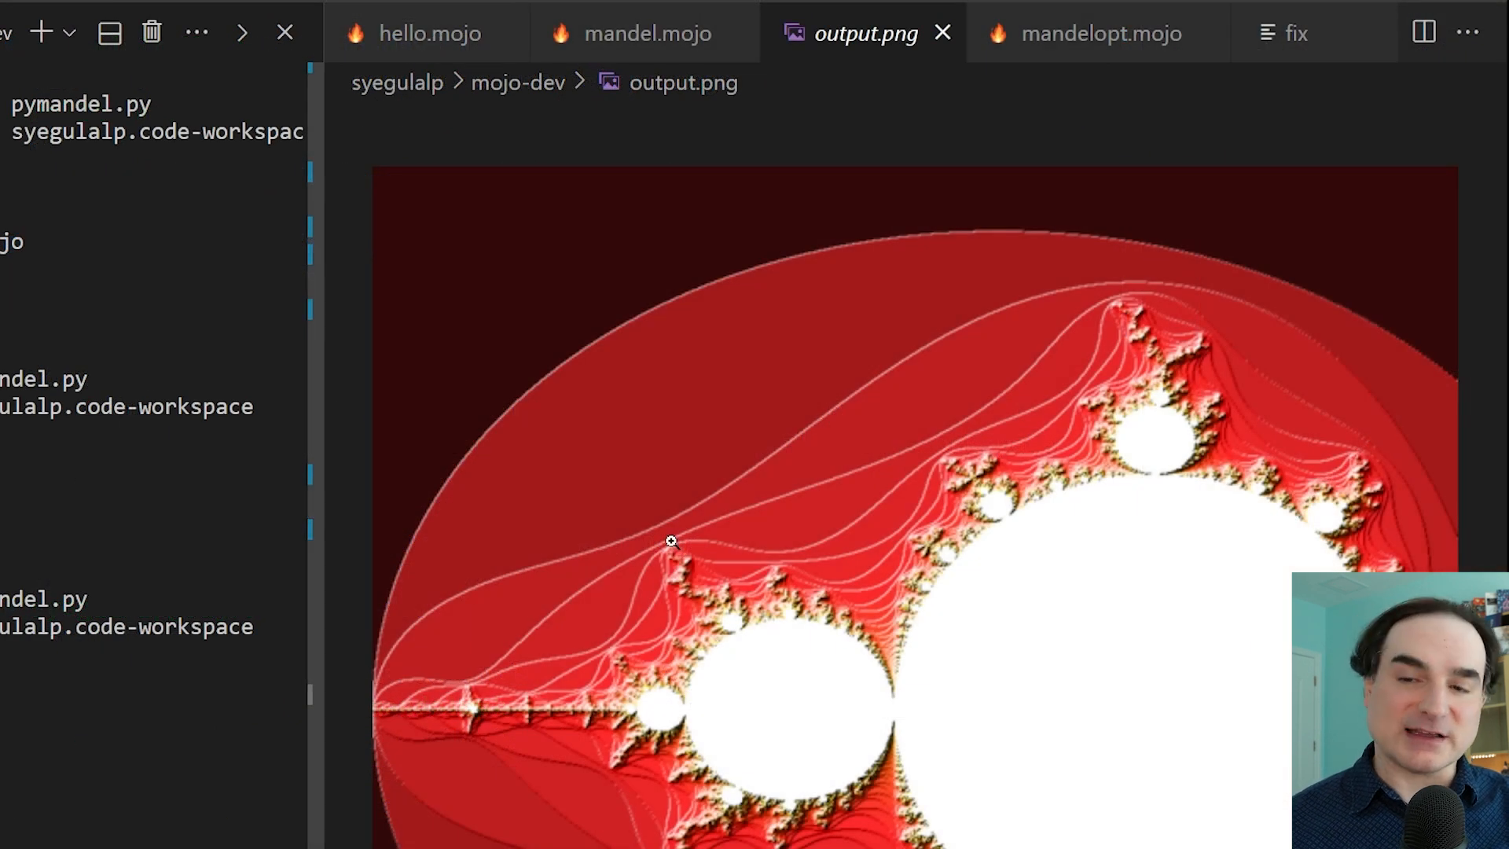
Review mandelopt.mojo's SIMD kernel and vectorized worker down to the vectorized() function.
click(1097, 33)
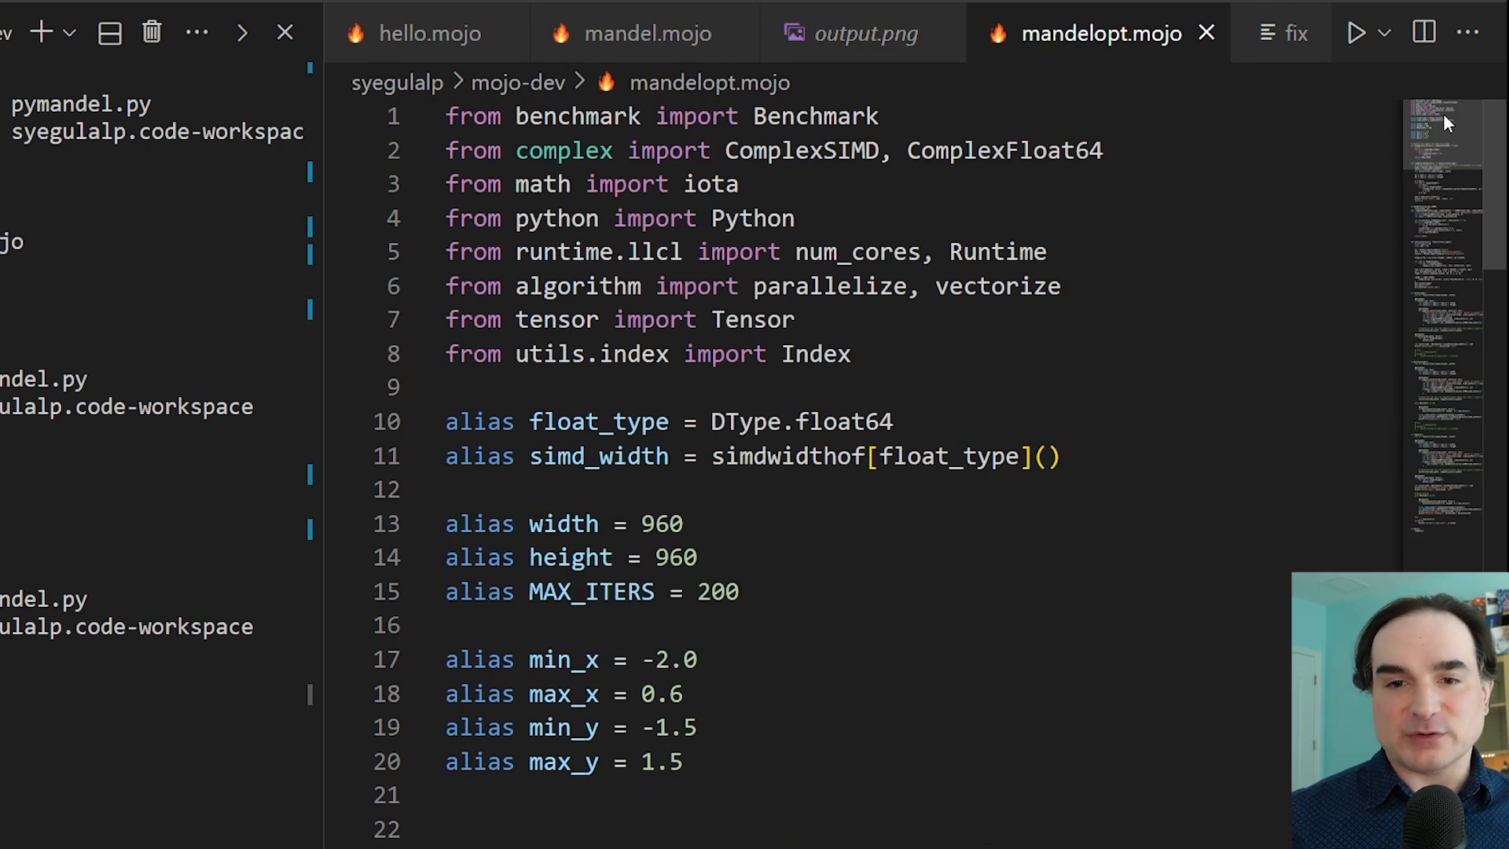
scroll(down, 3)
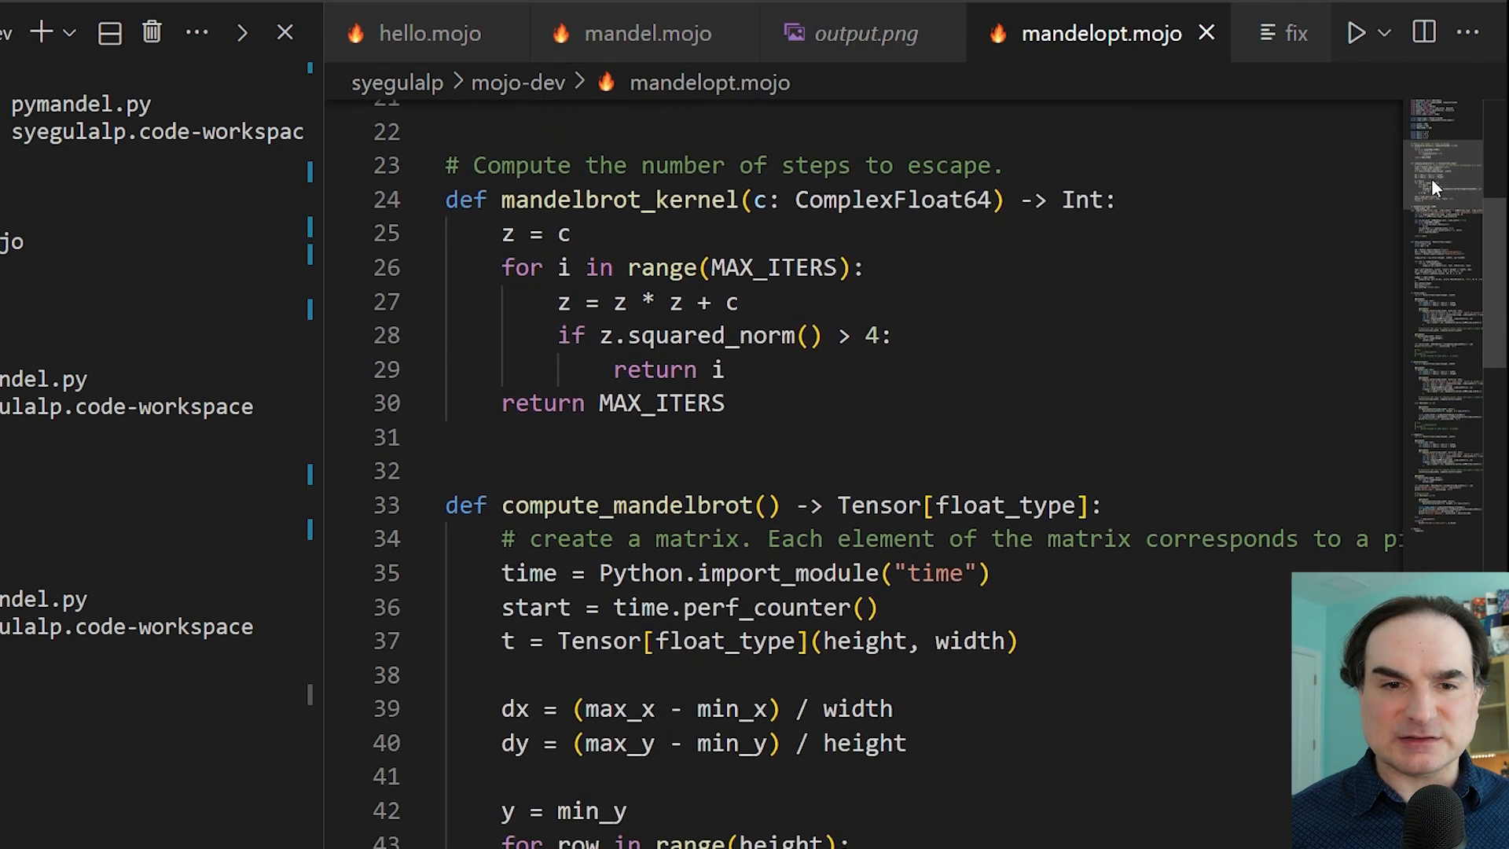
scroll(down, 3)
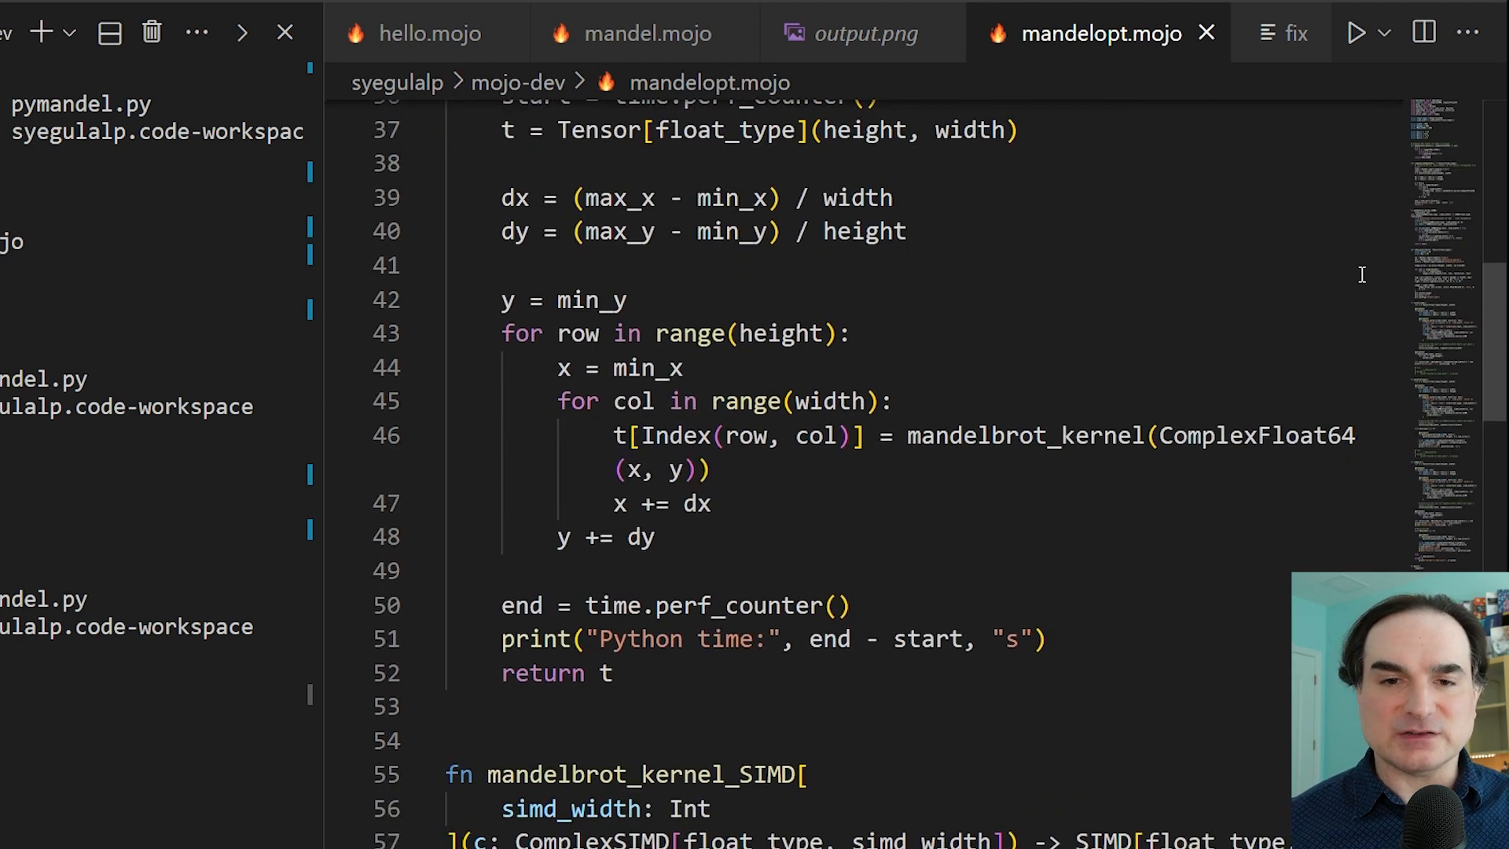
scroll(down, 3)
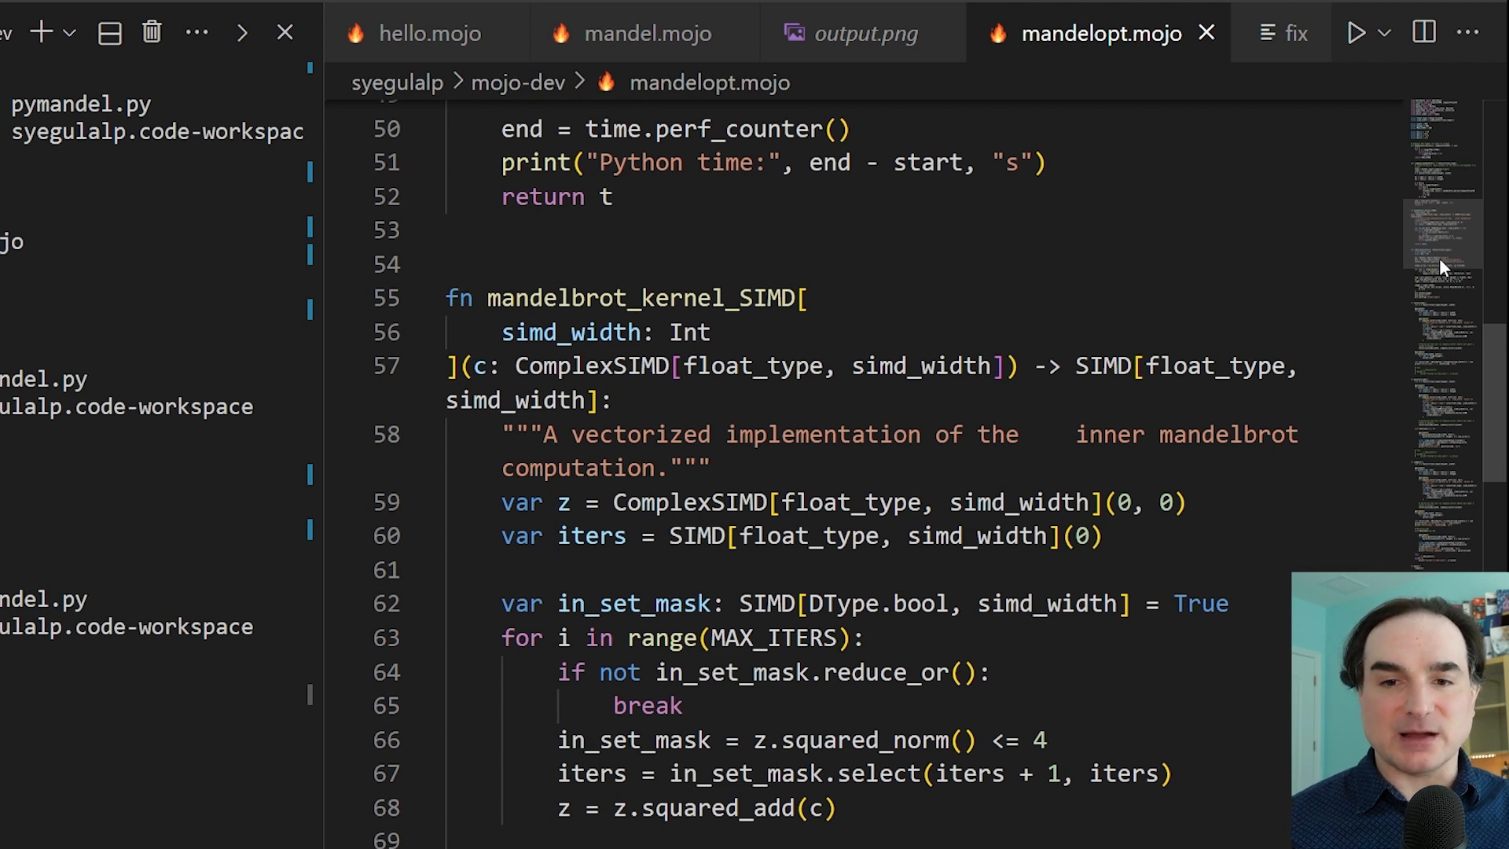
mouse_move(761, 300)
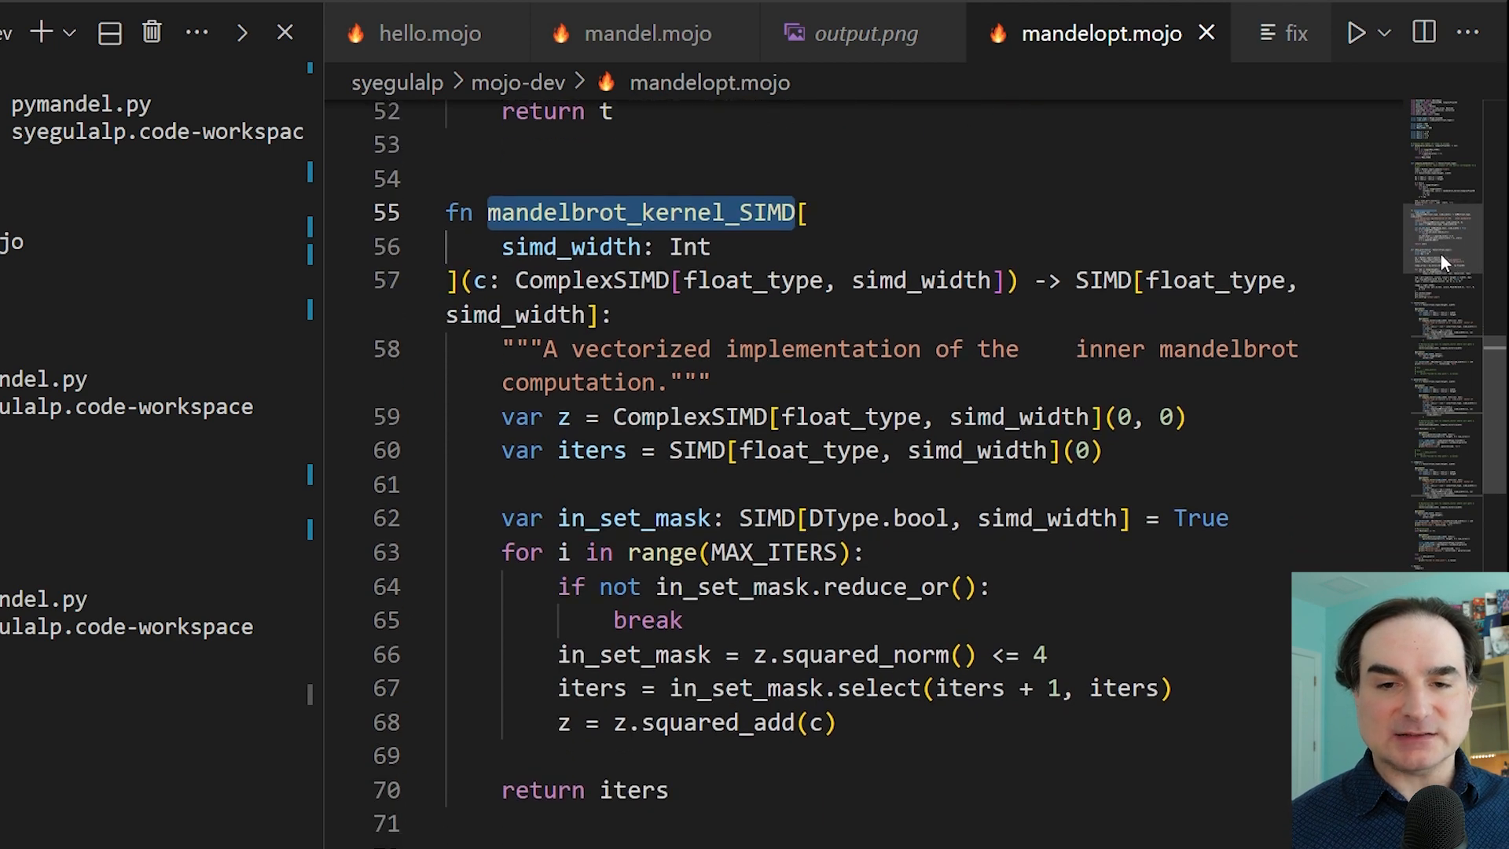
scroll(down, 3)
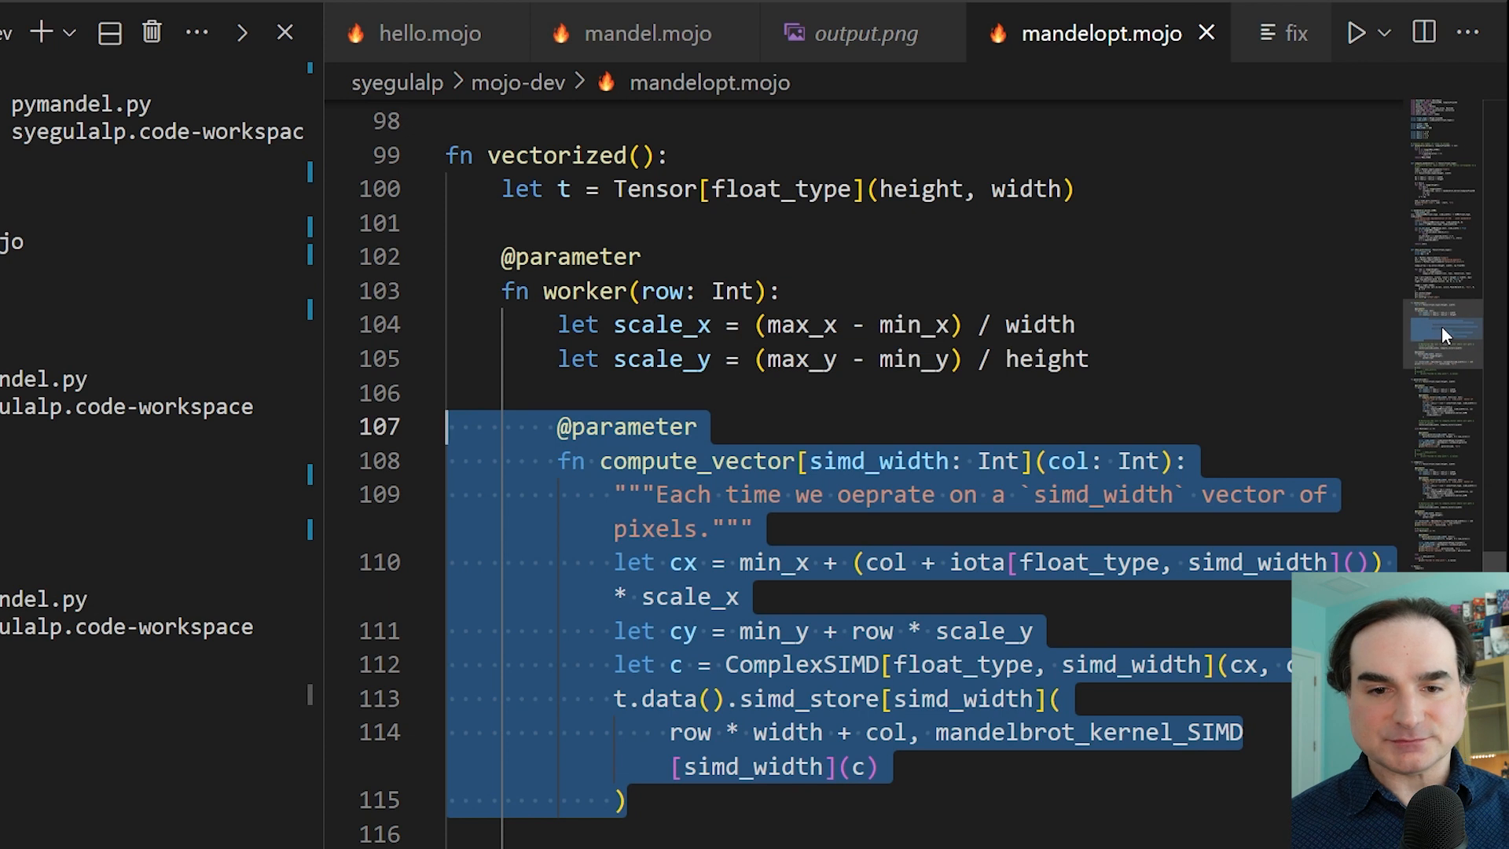
scroll(down, 3)
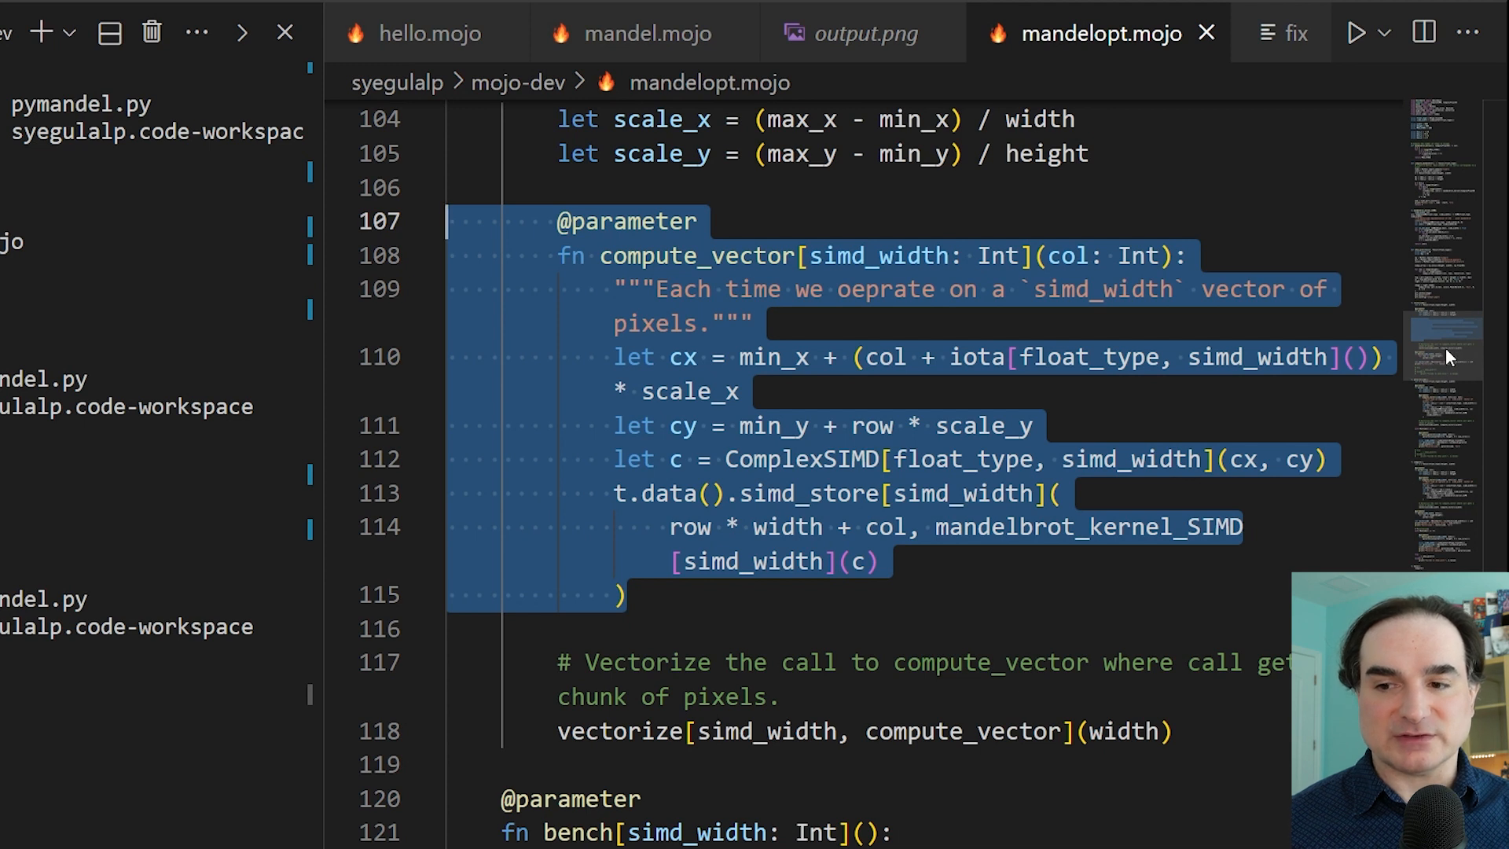
scroll(down, 3)
text(n)
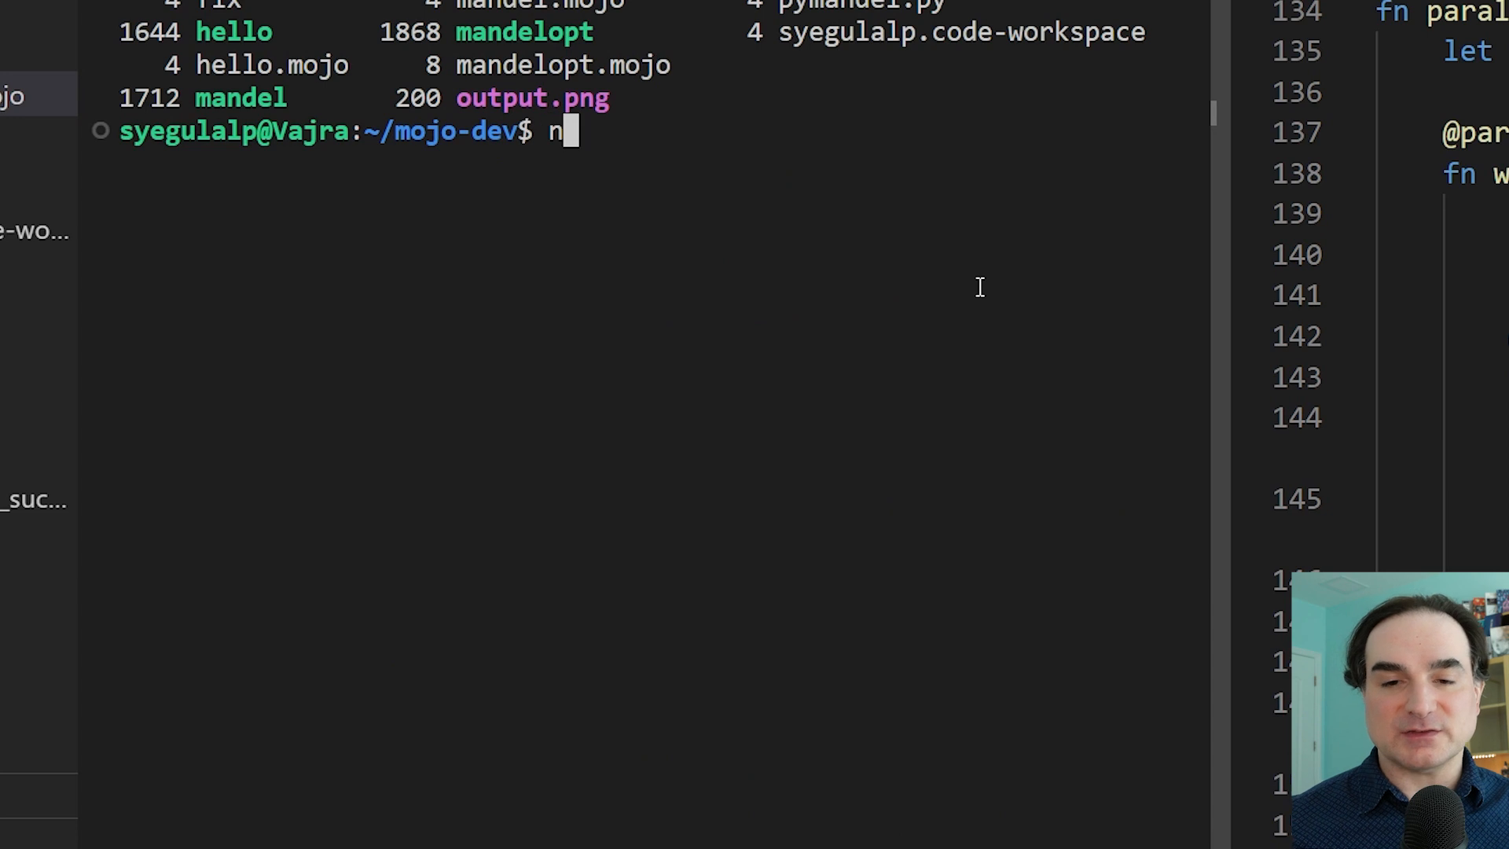
Enter the mojo mandelopt.mojo command to launch the optimized Mandelbrot program.
text(ojo mande)
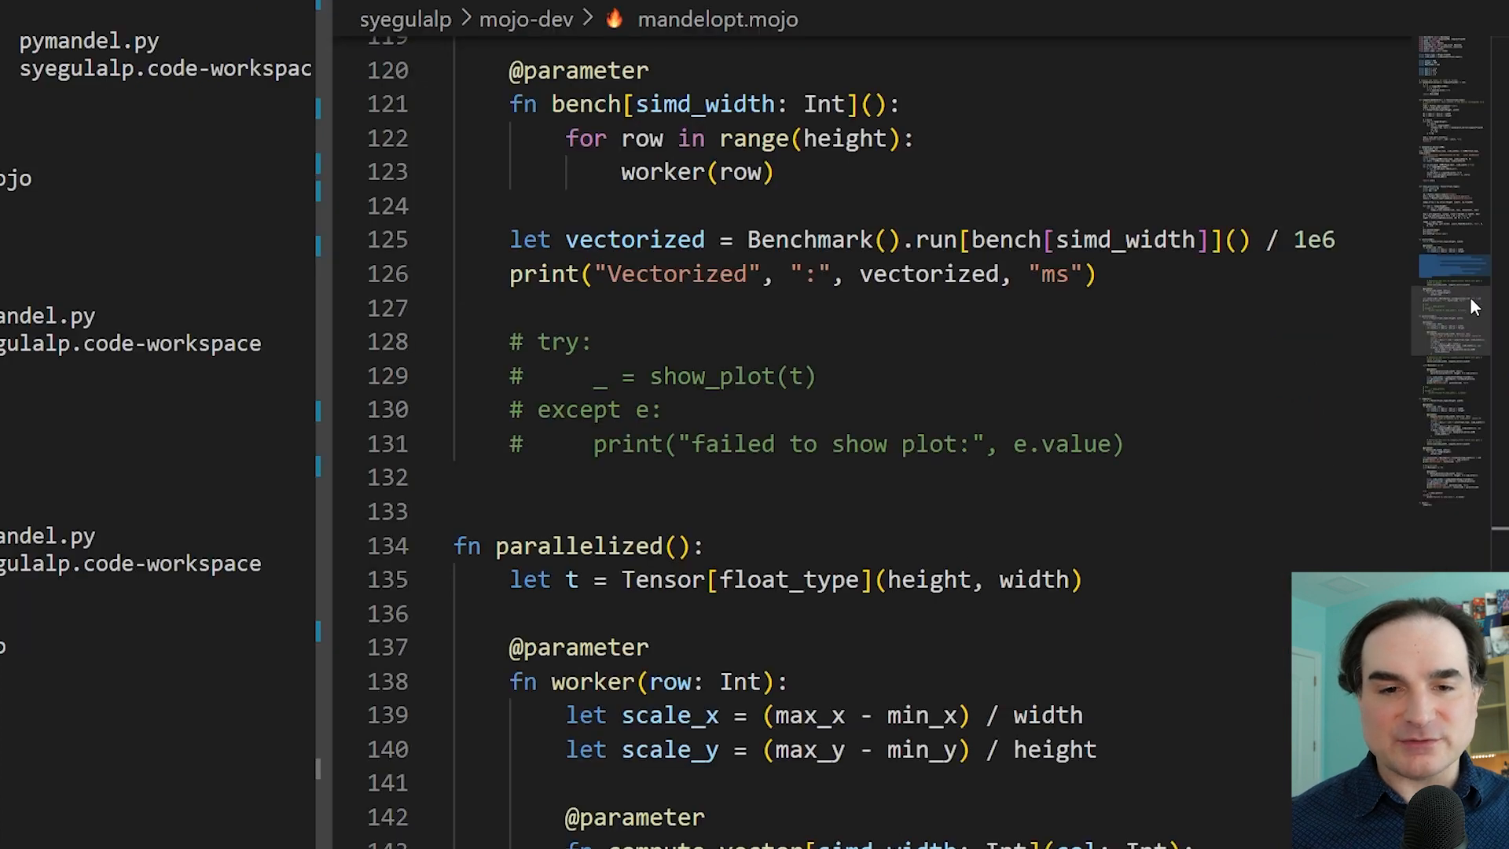
scroll(down, 3)
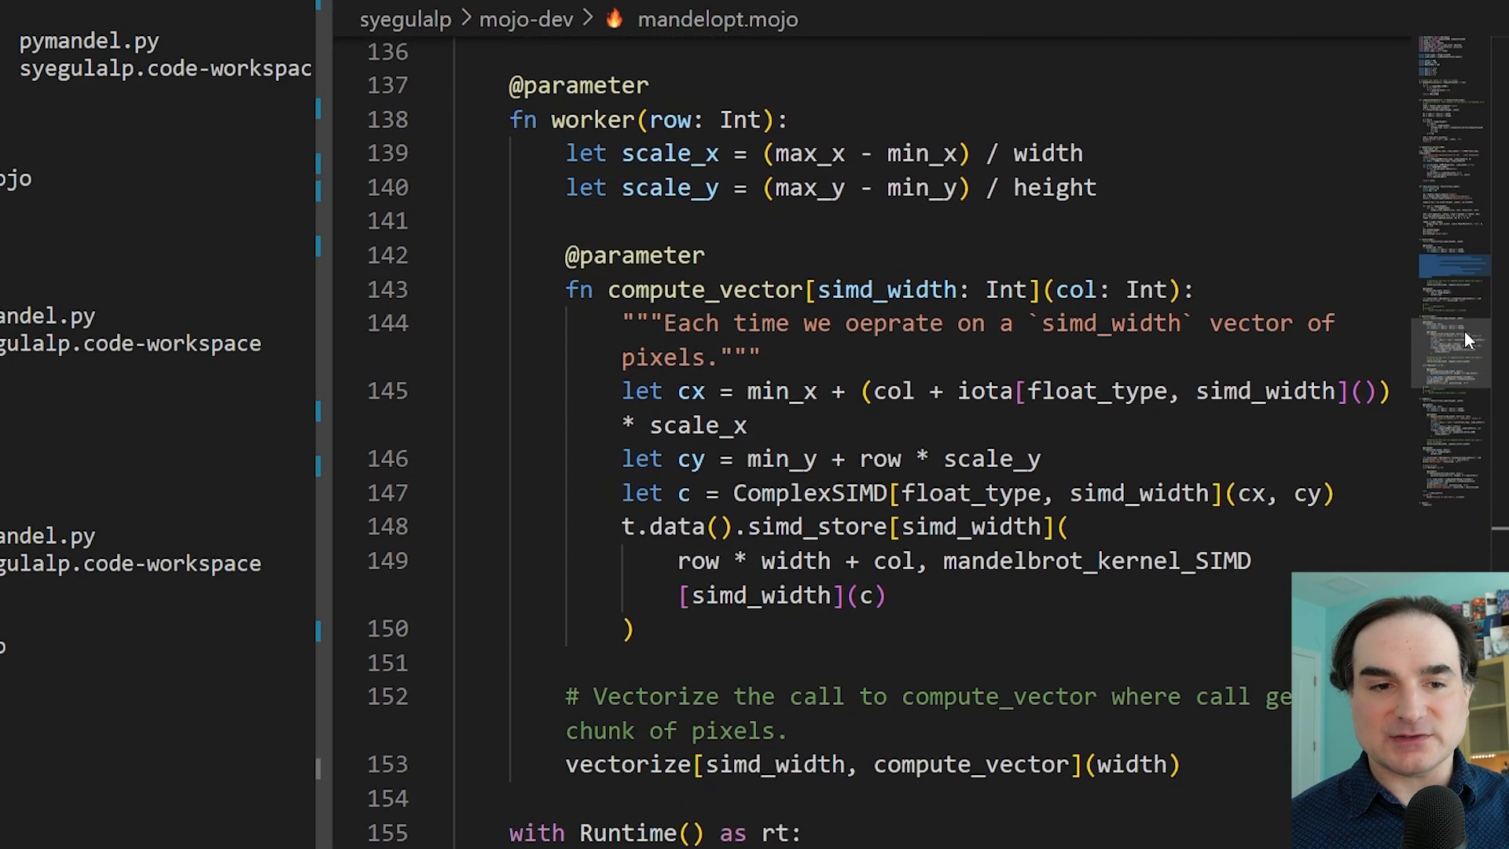
scroll(down, 3)
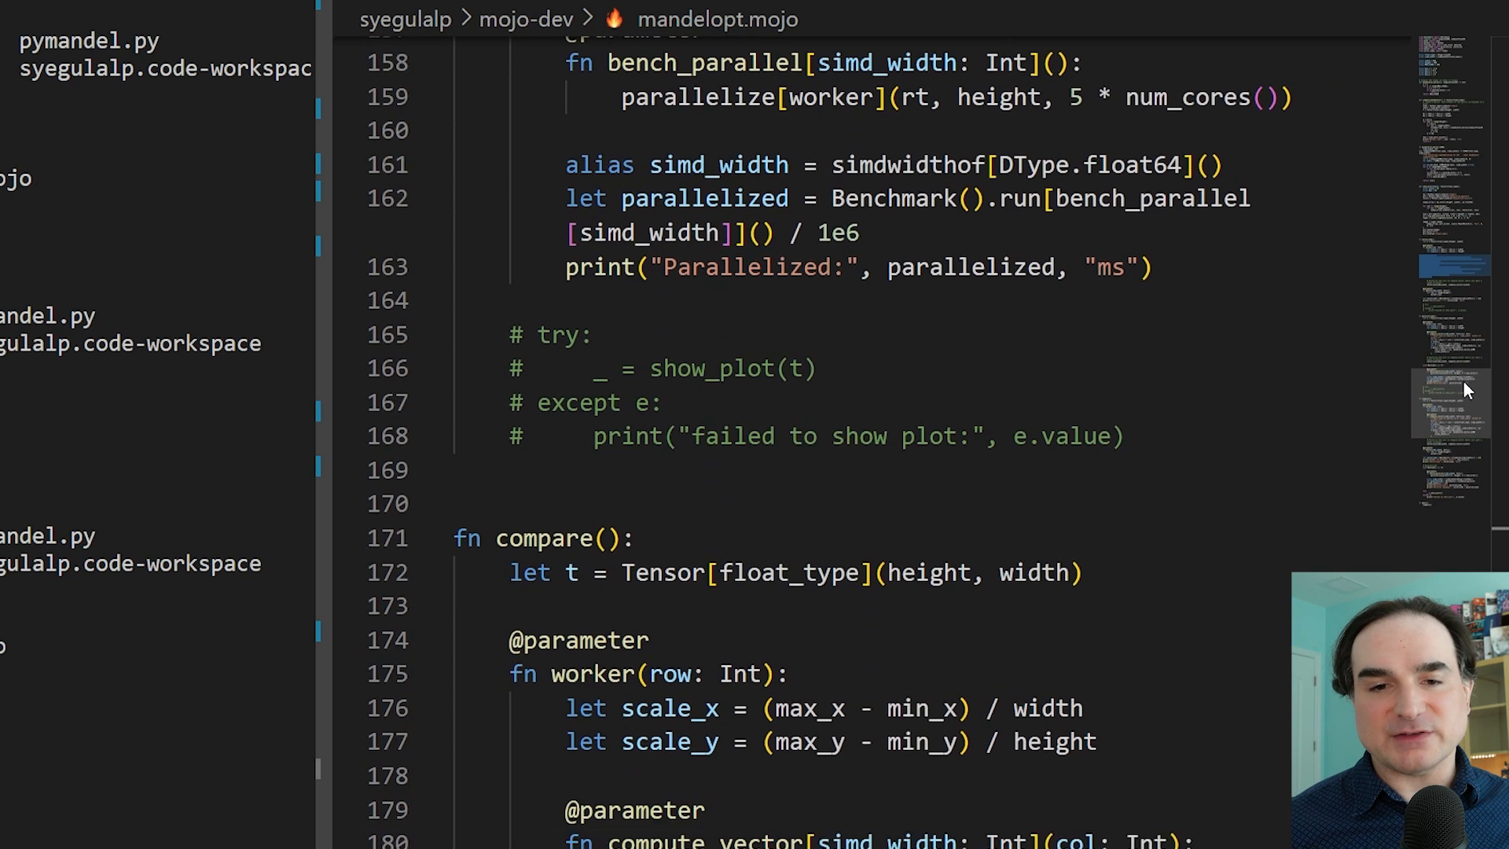
scroll(down, 3)
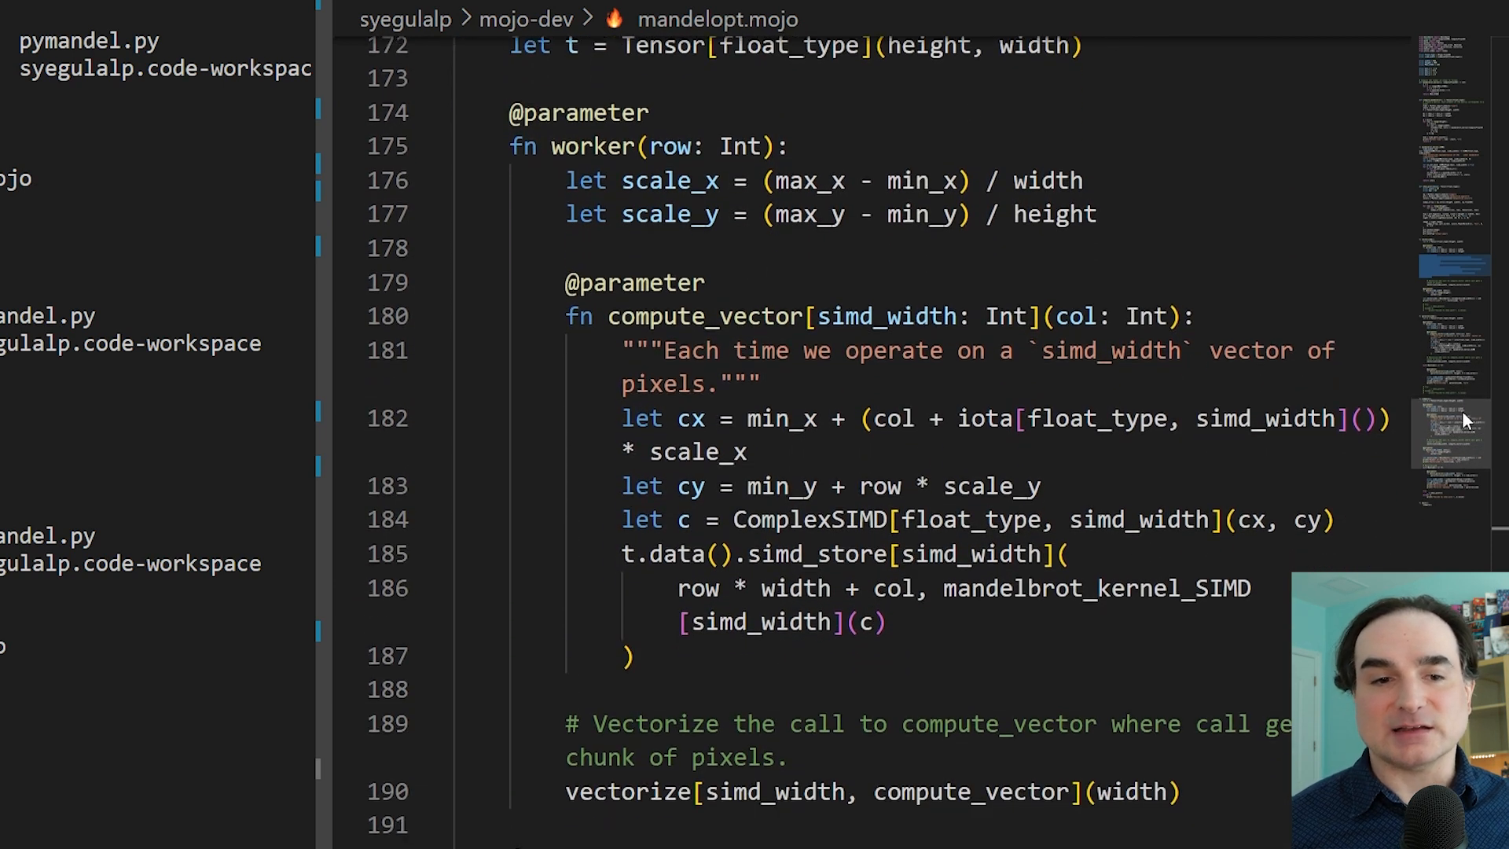
scroll(down, 3)
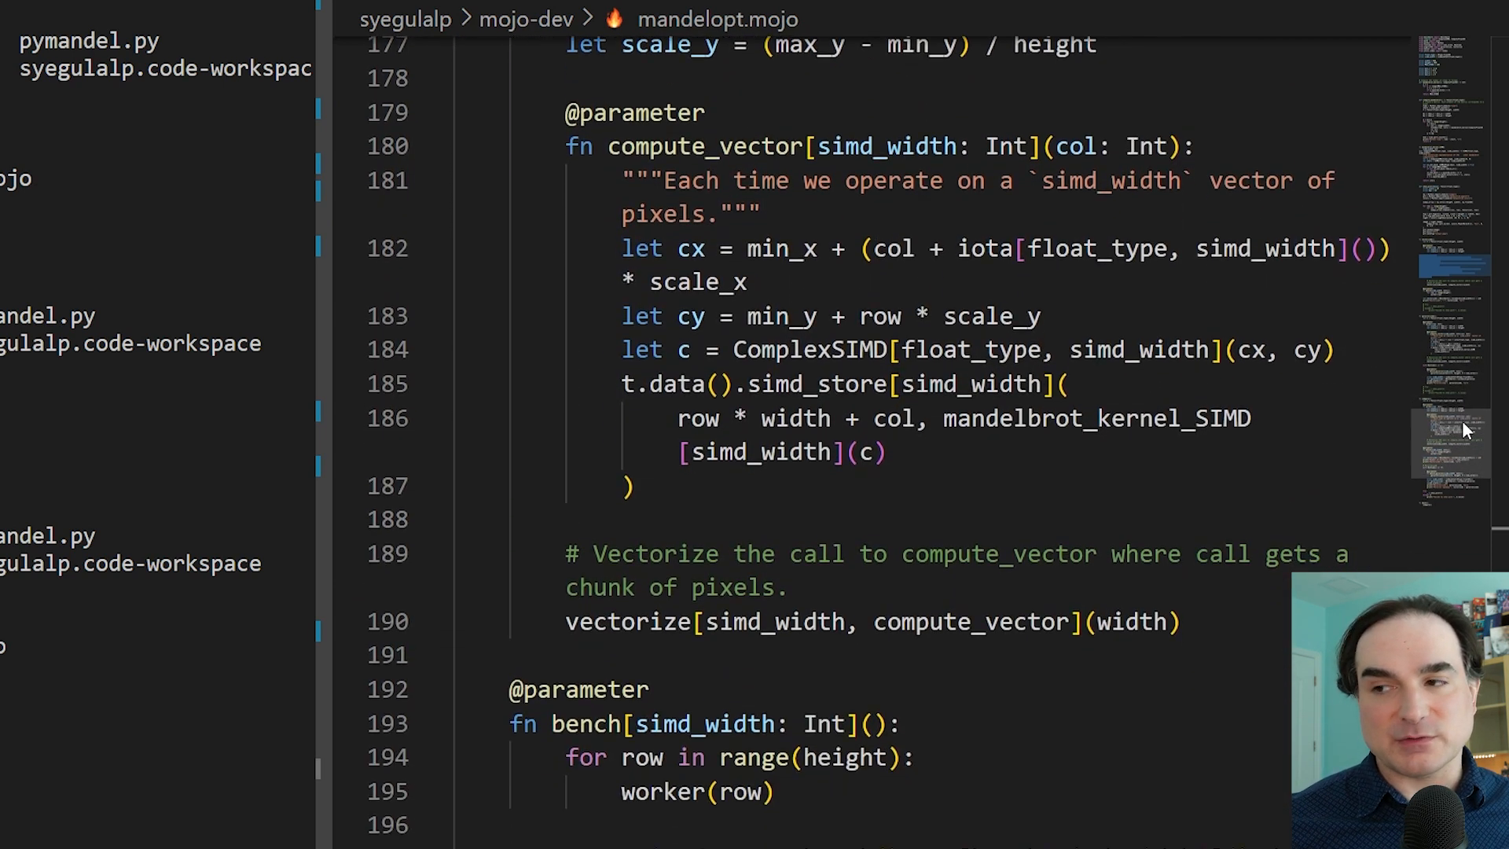